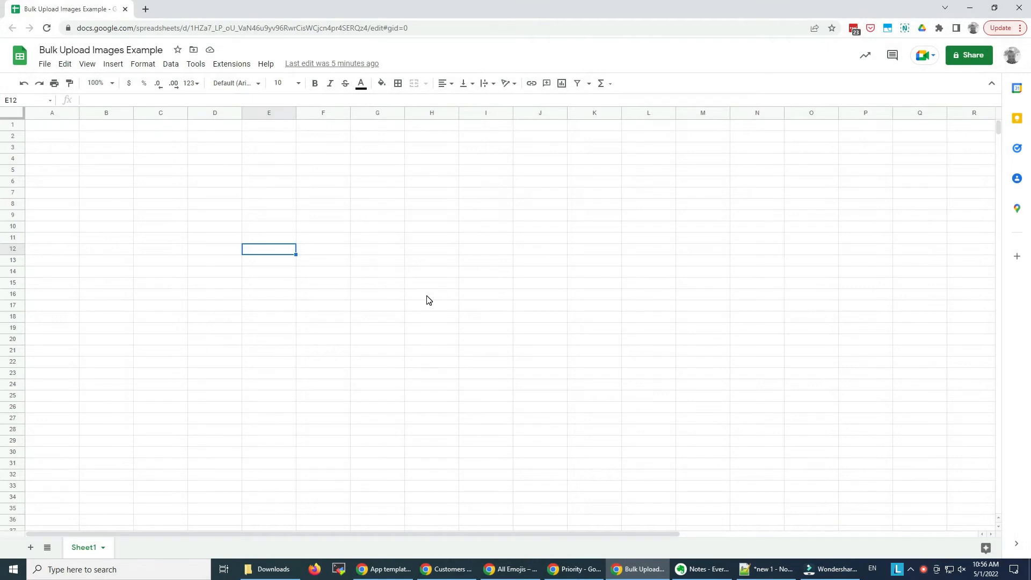
mouse_move(416, 299)
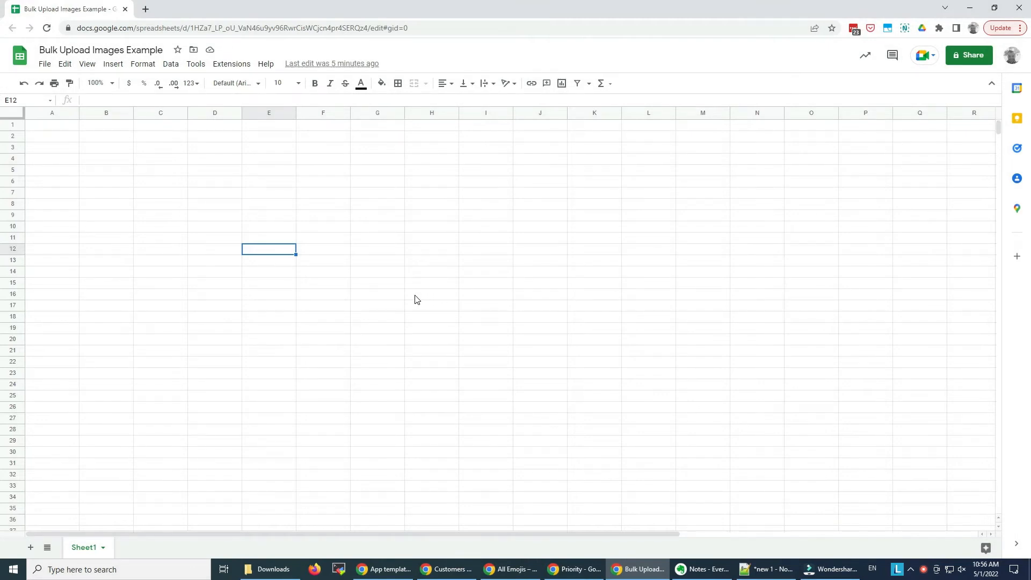
mouse_move(393, 277)
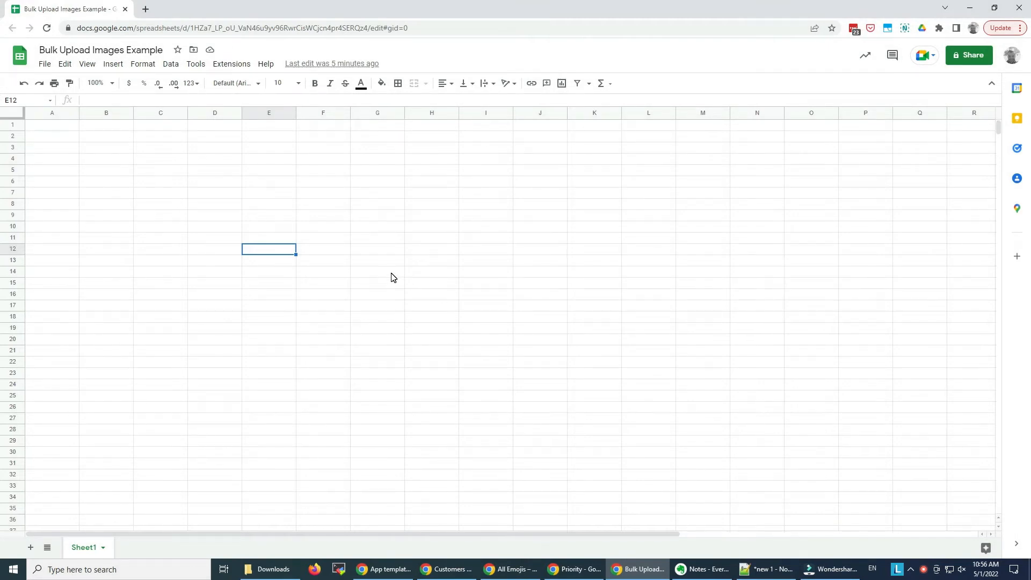
mouse_move(278, 253)
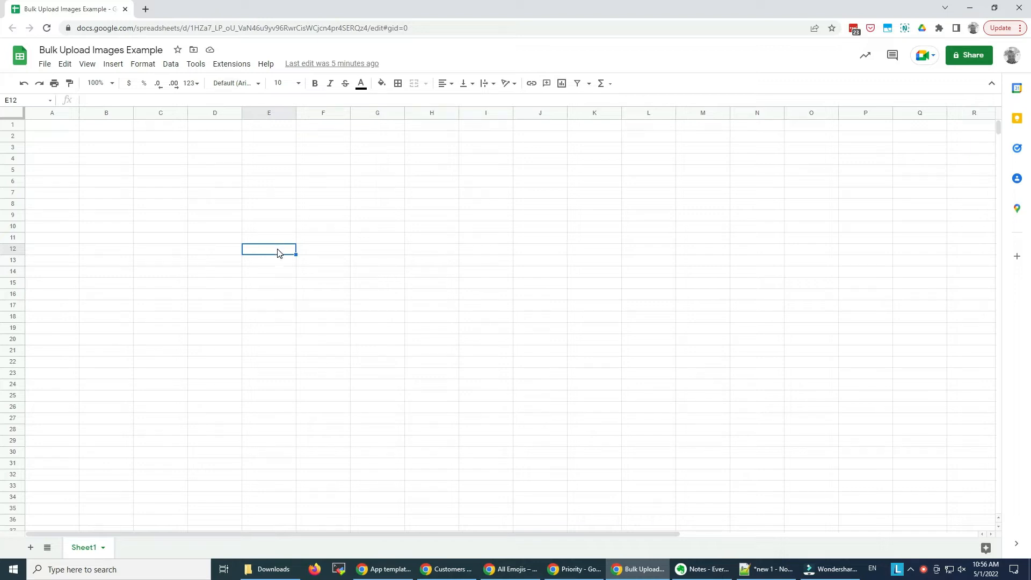
mouse_move(237, 224)
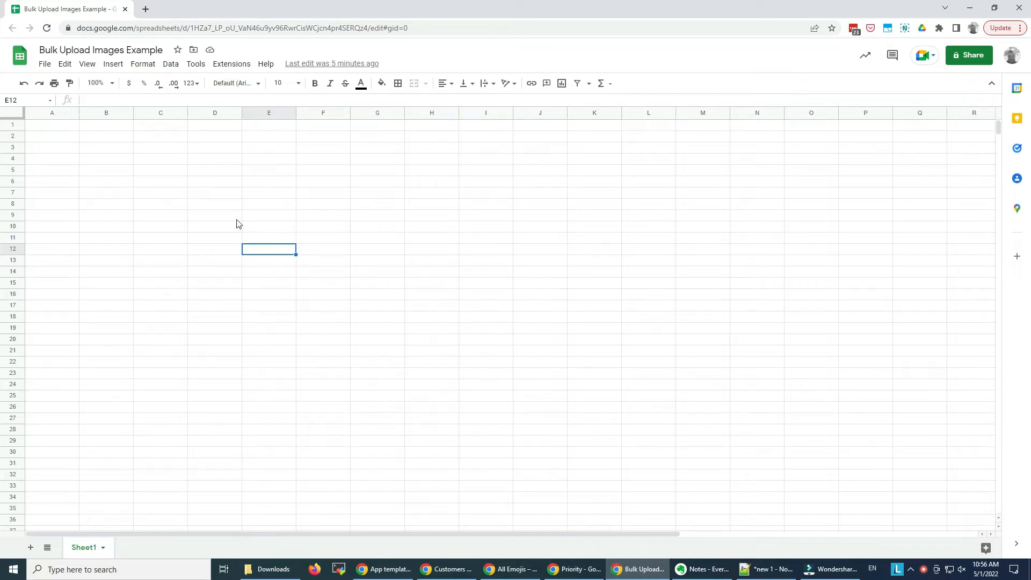
mouse_move(98, 161)
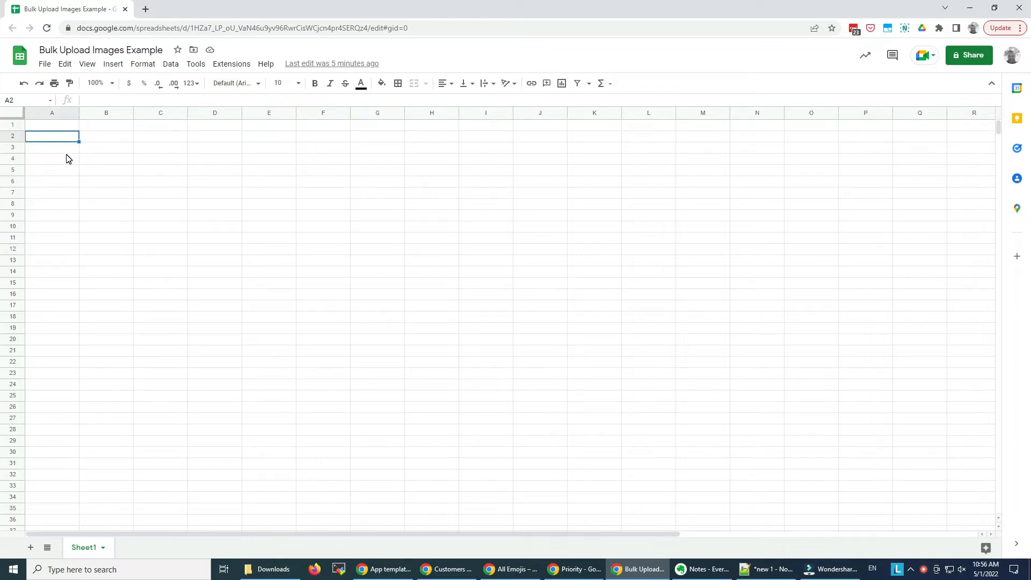
- Select cell A4, check the Insert menu, then view Extensions' FileDrop and Add-ons options
click(51, 159)
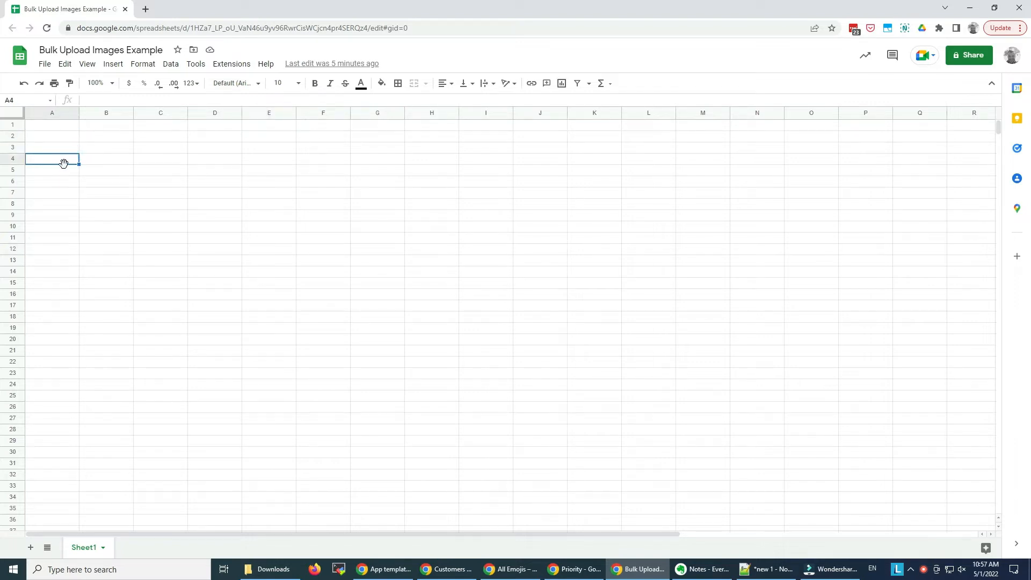
click(112, 63)
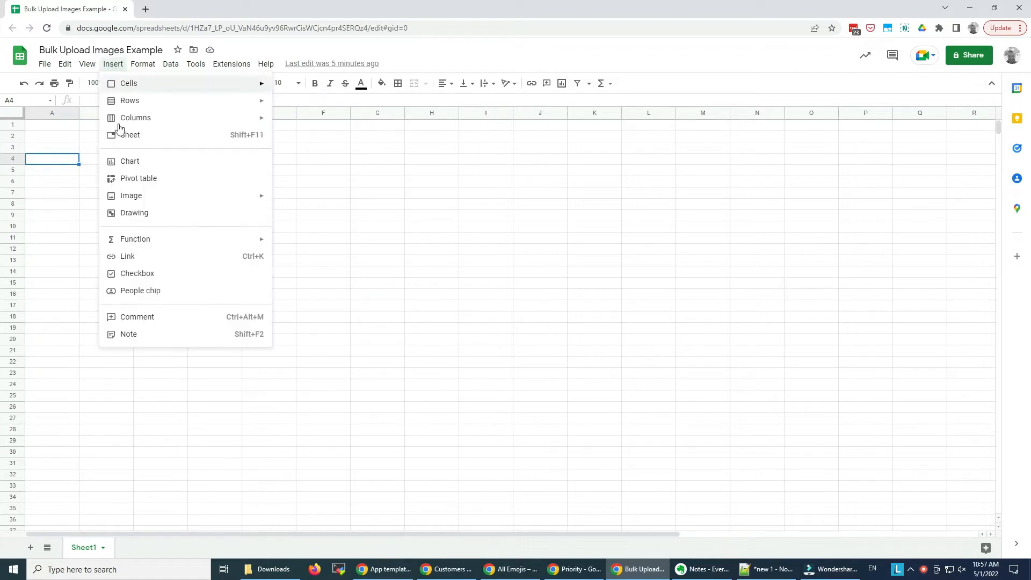
mouse_move(131, 196)
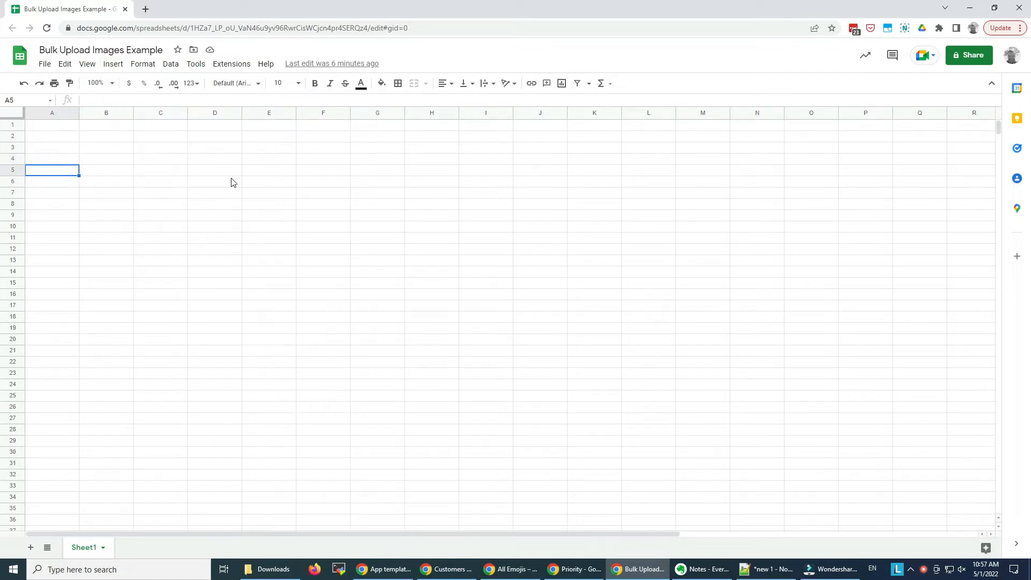
click(231, 63)
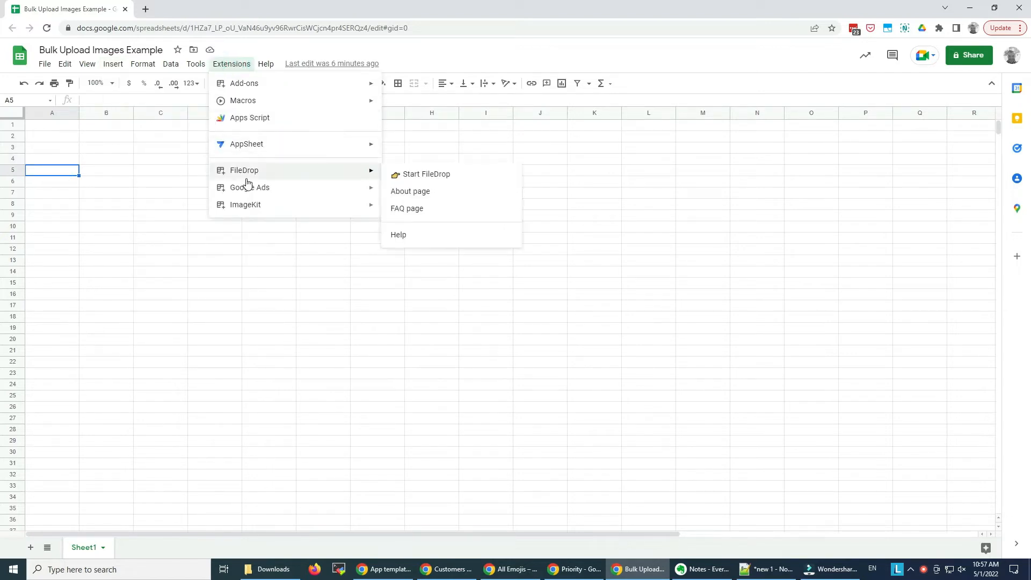
mouse_move(425, 178)
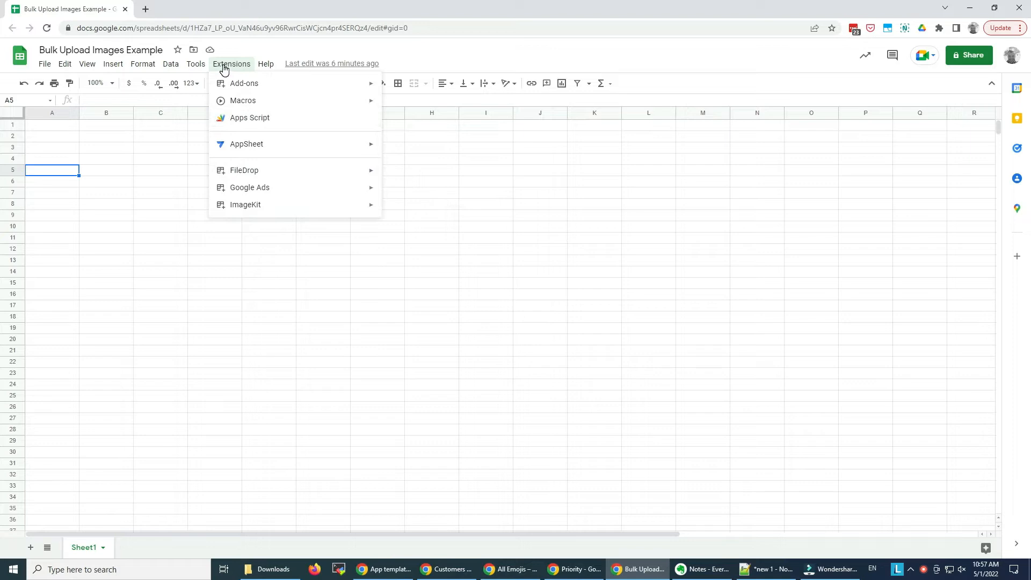
mouse_move(247, 143)
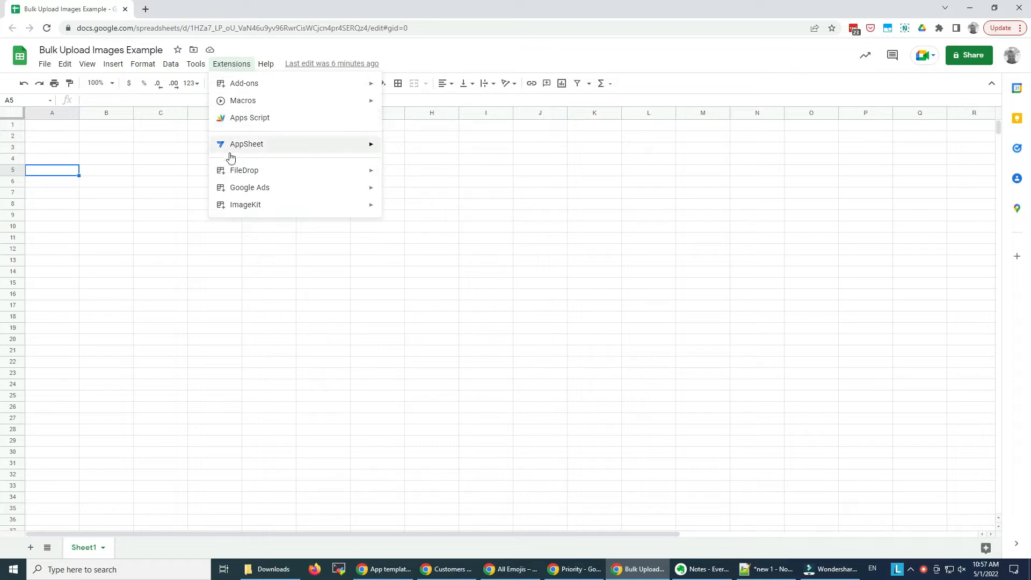
mouse_move(244, 170)
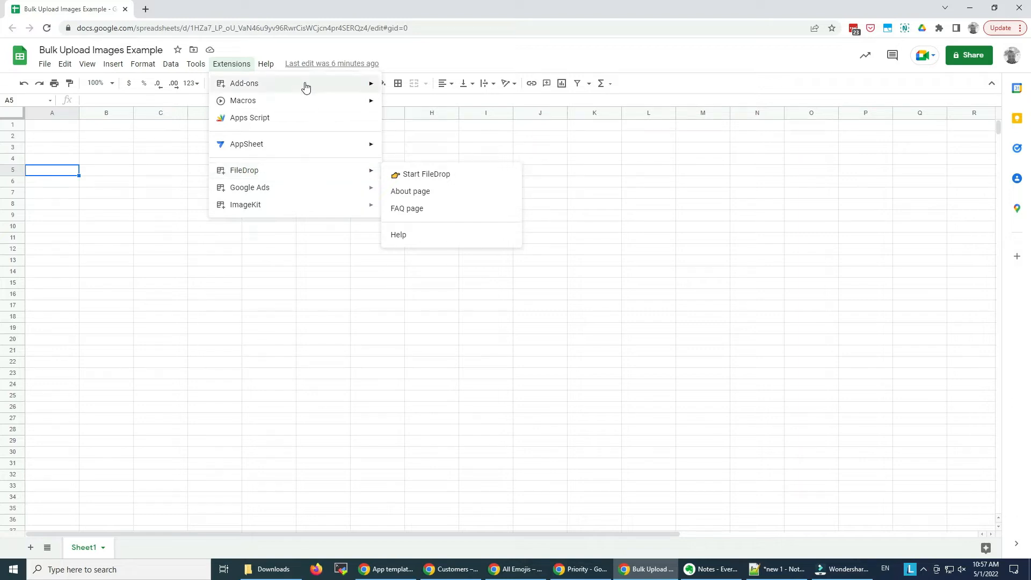
mouse_move(394, 86)
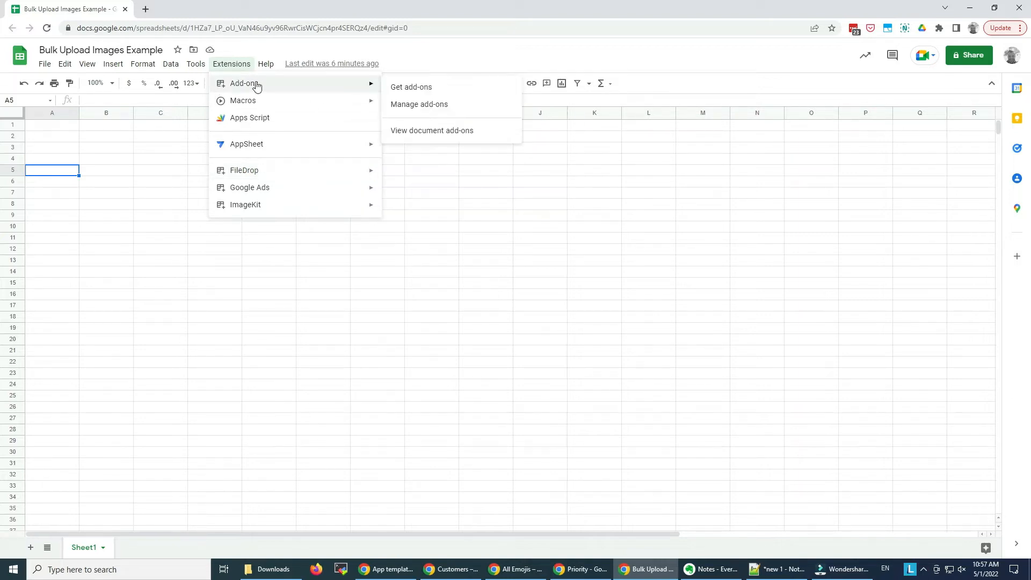
- Search the Marketplace for 'filedrop' and open the installed FileDrop add-on listing
click(410, 87)
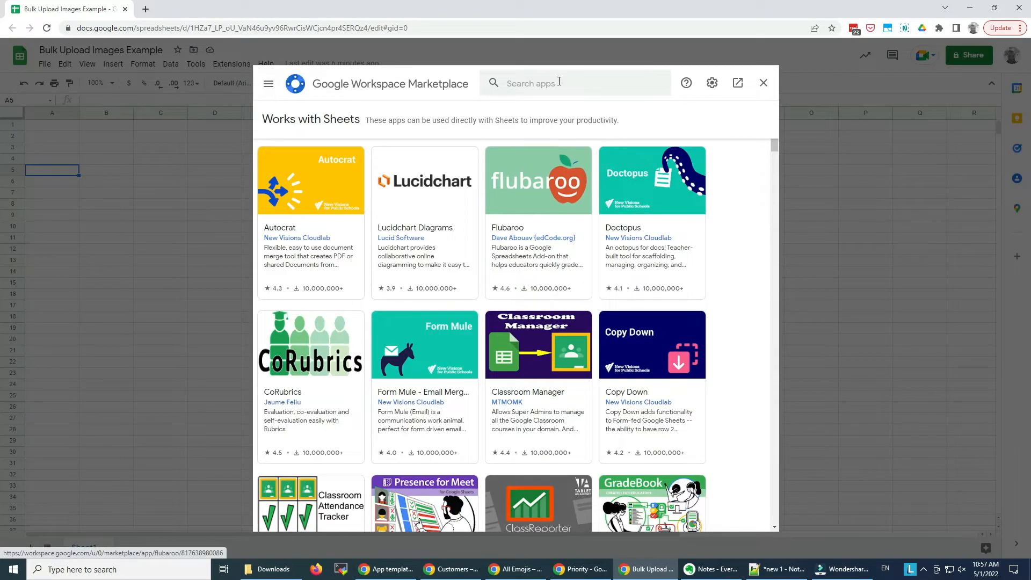
text(filedr)
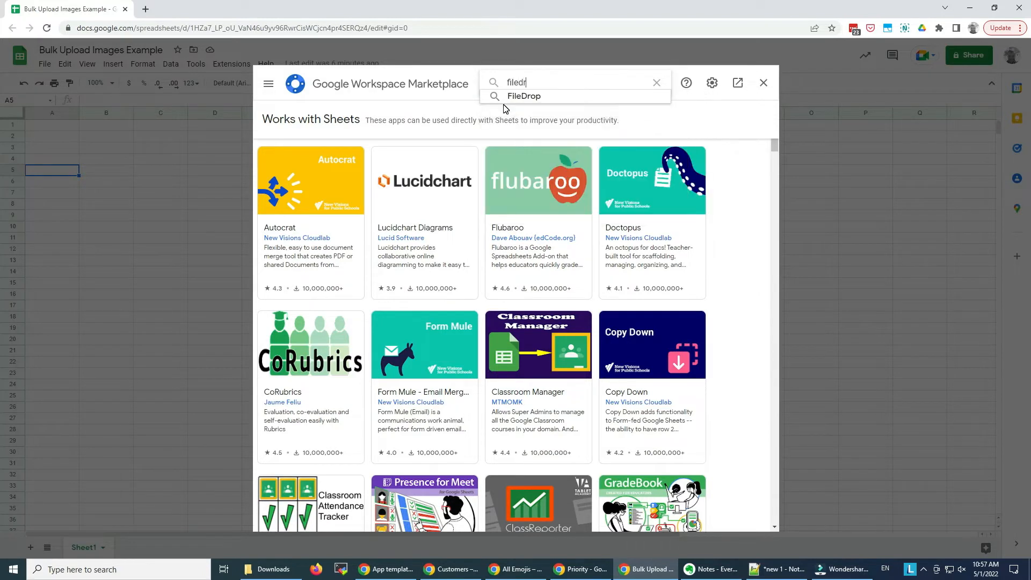
text(op)
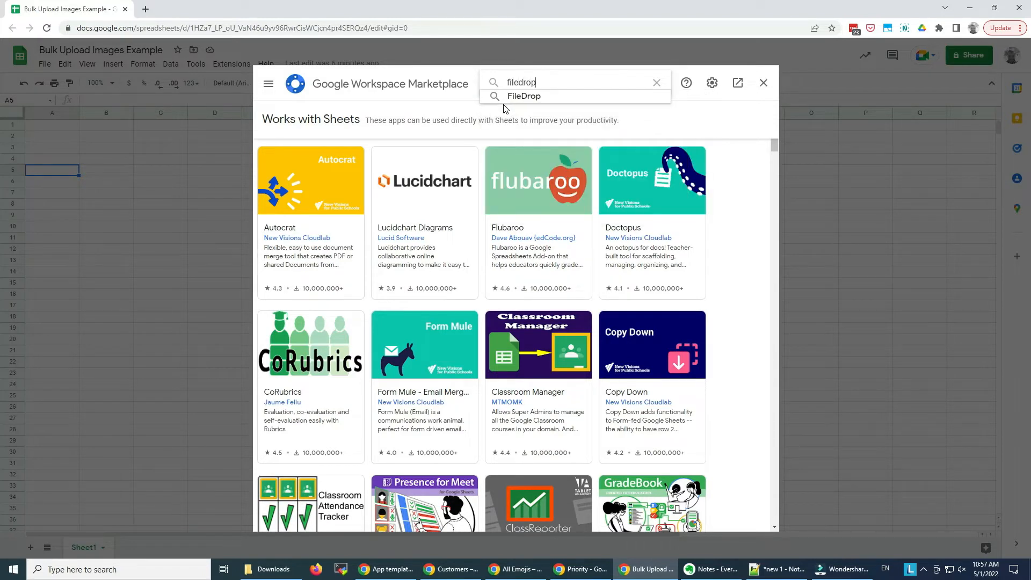
click(524, 96)
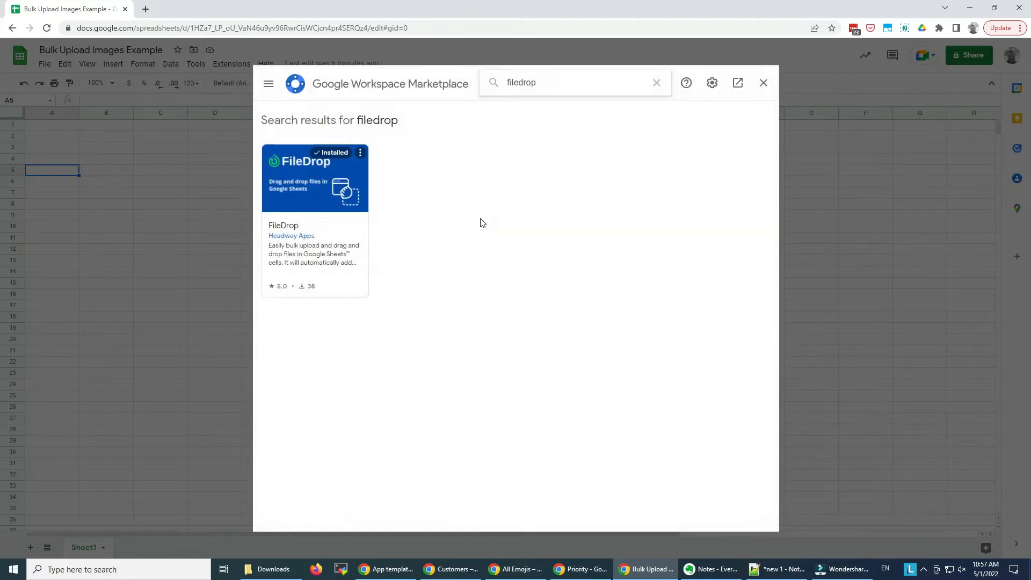
mouse_move(304, 201)
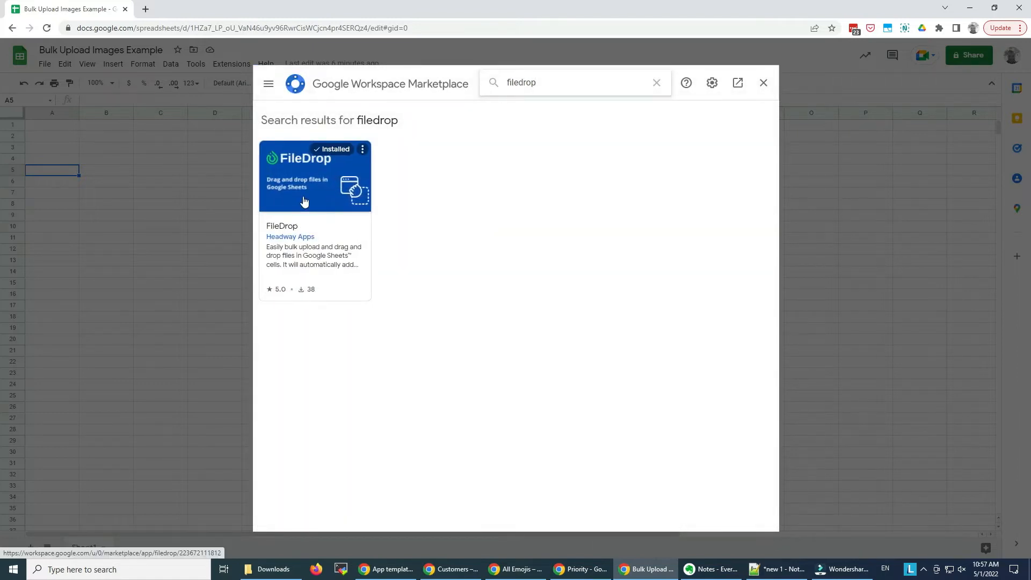
click(314, 176)
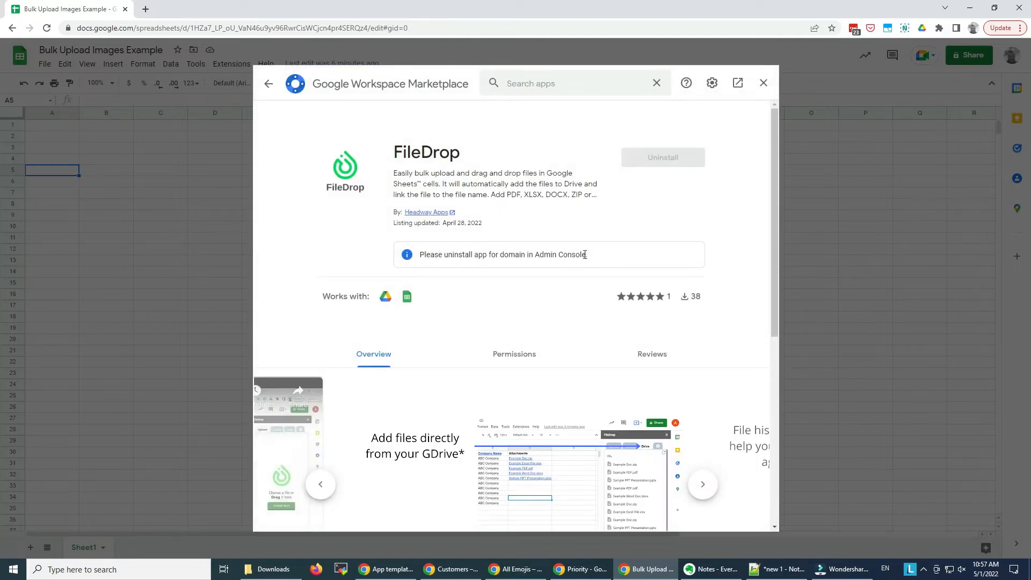
mouse_move(505, 230)
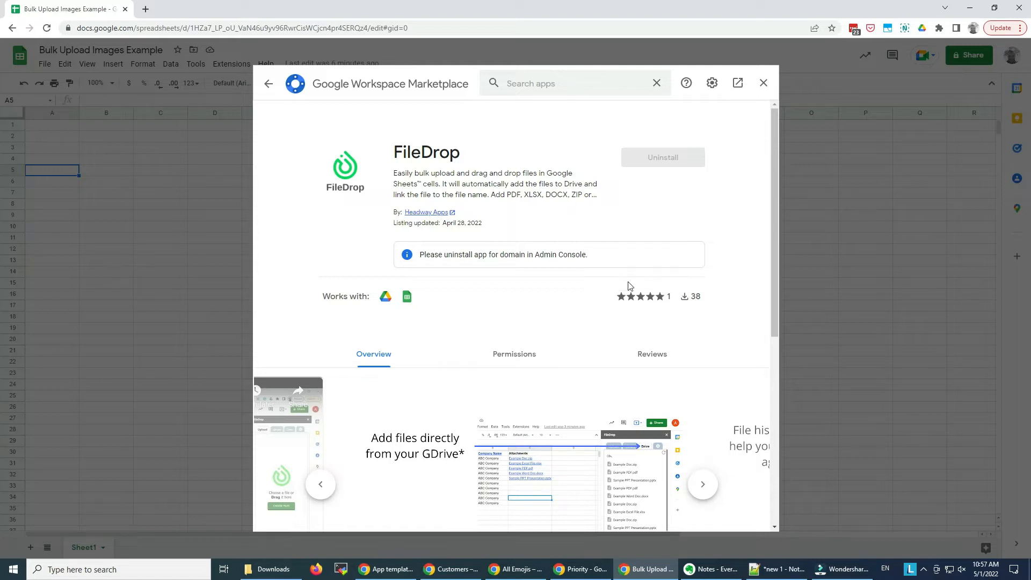
- Close the Marketplace and launch FileDrop from Extensions to show its upload sidebar
click(762, 82)
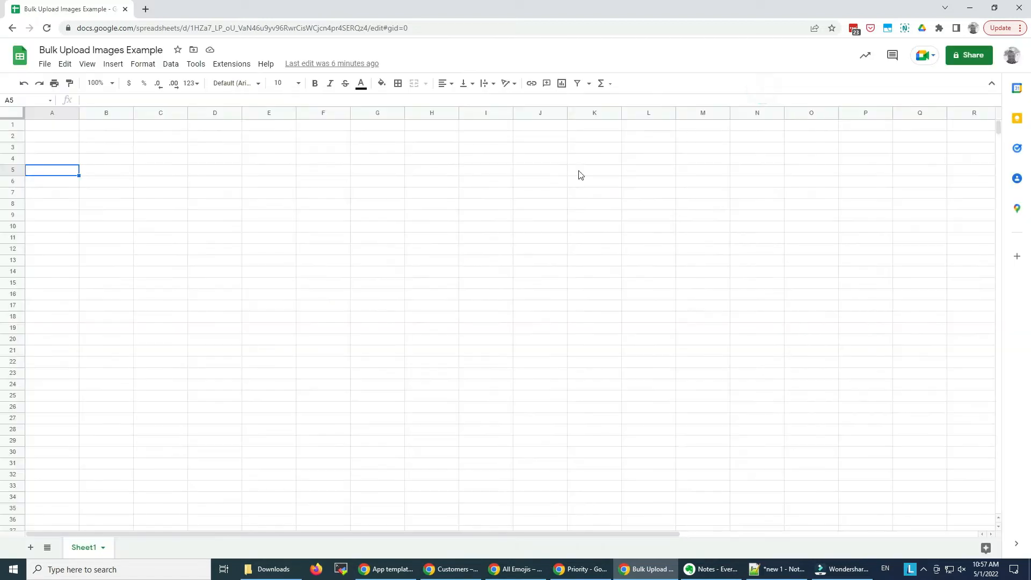
click(231, 64)
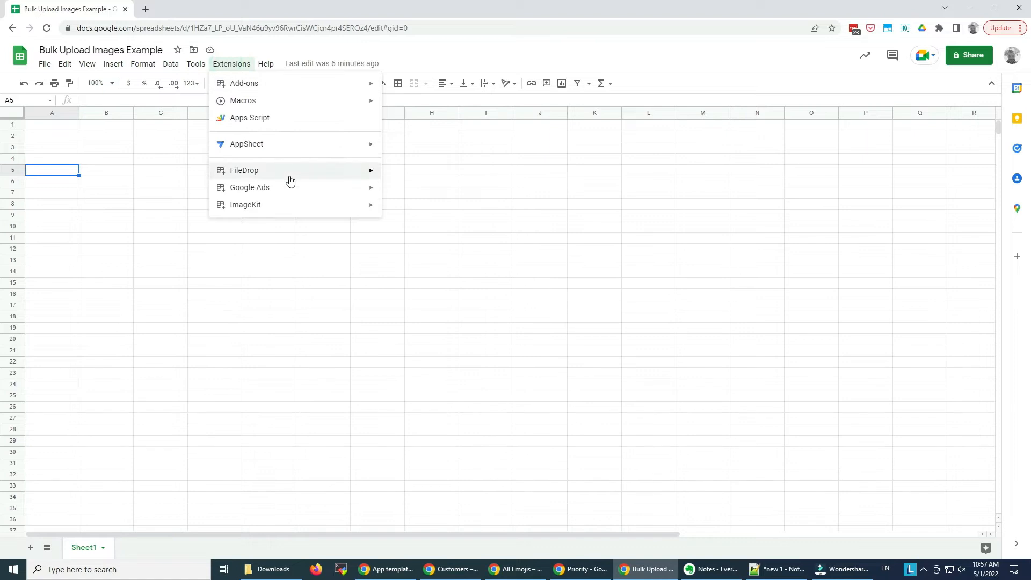
mouse_move(244, 170)
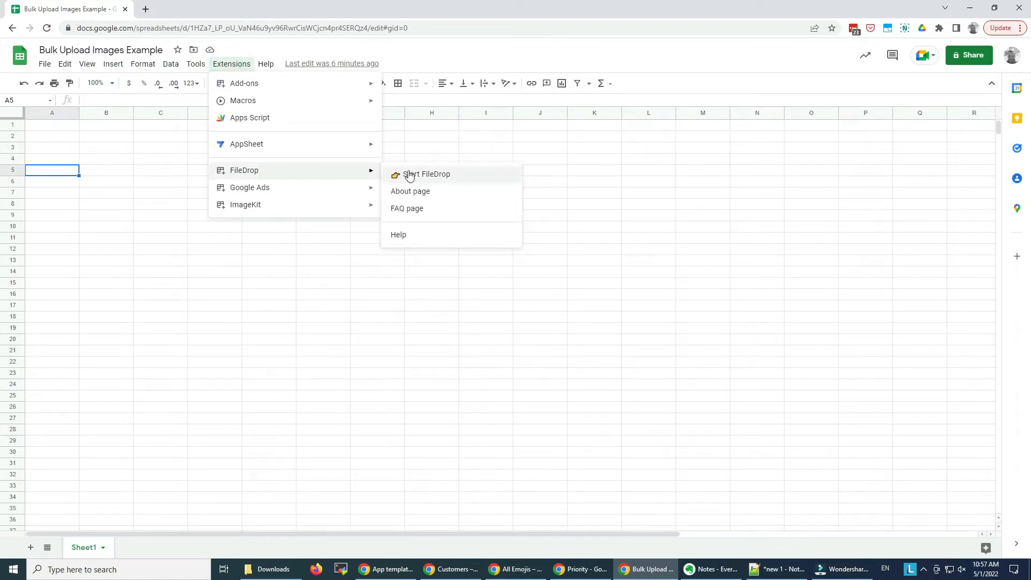
click(426, 173)
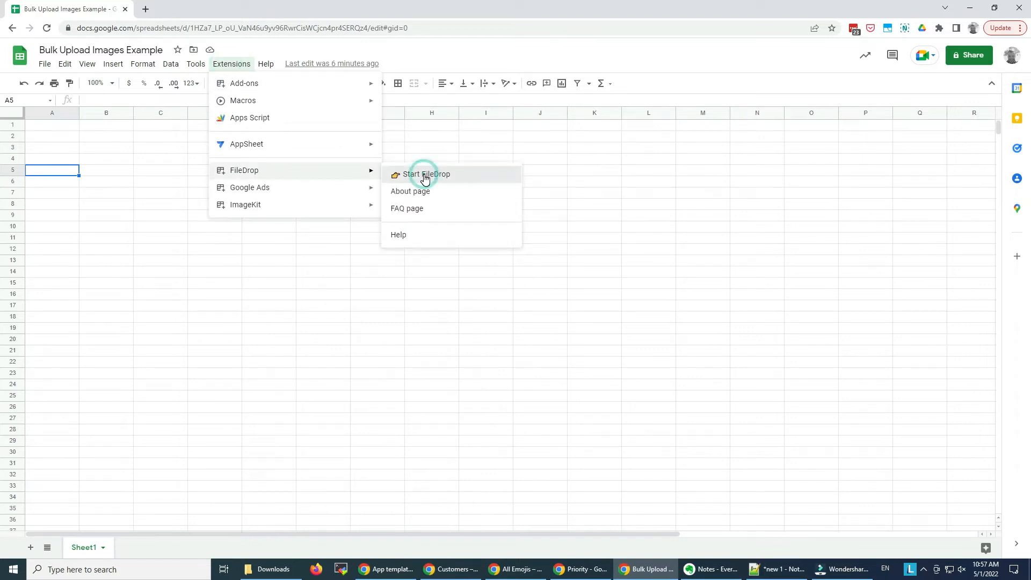
click(426, 173)
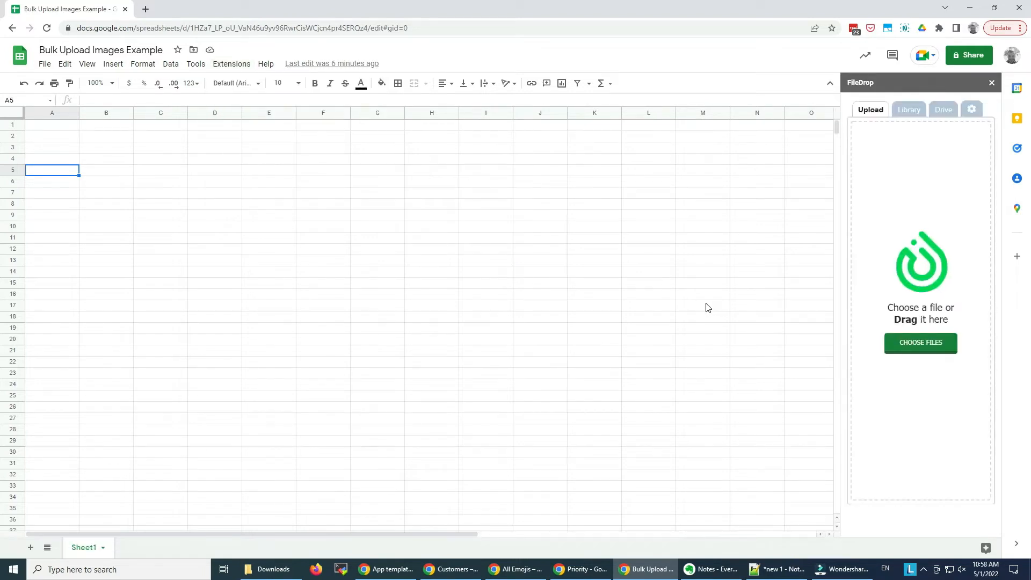
mouse_move(920, 226)
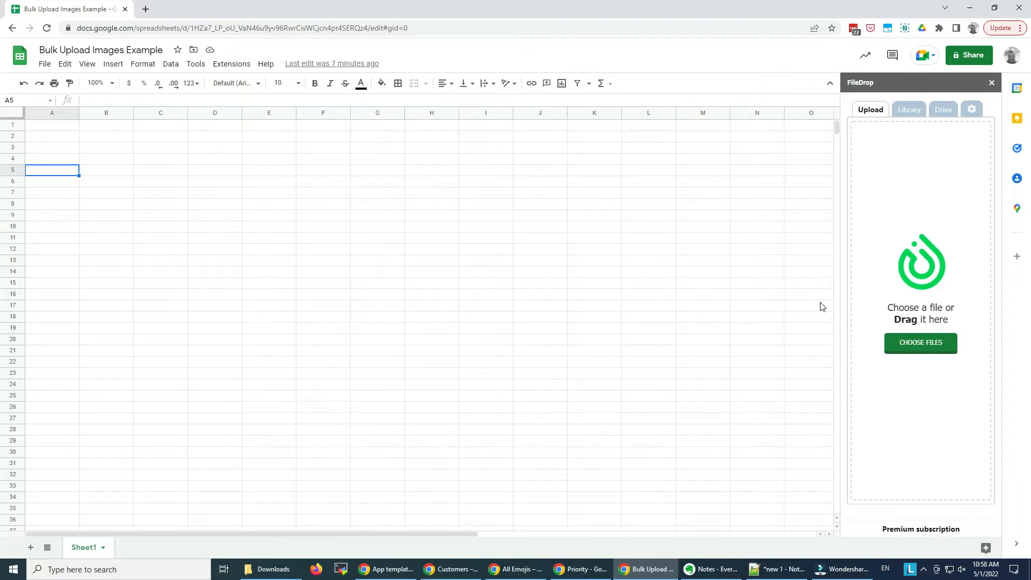
mouse_move(802, 296)
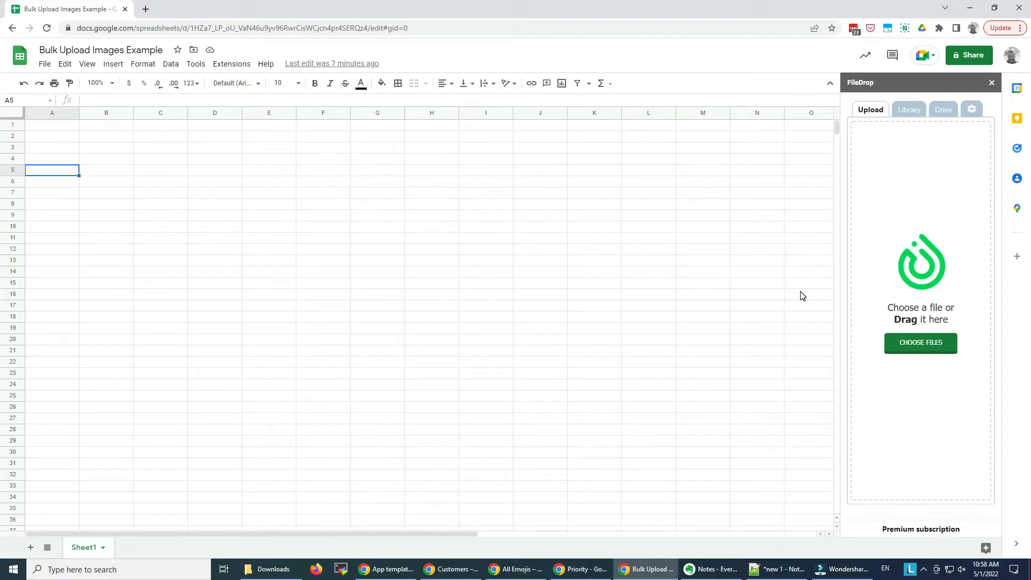
mouse_move(328, 179)
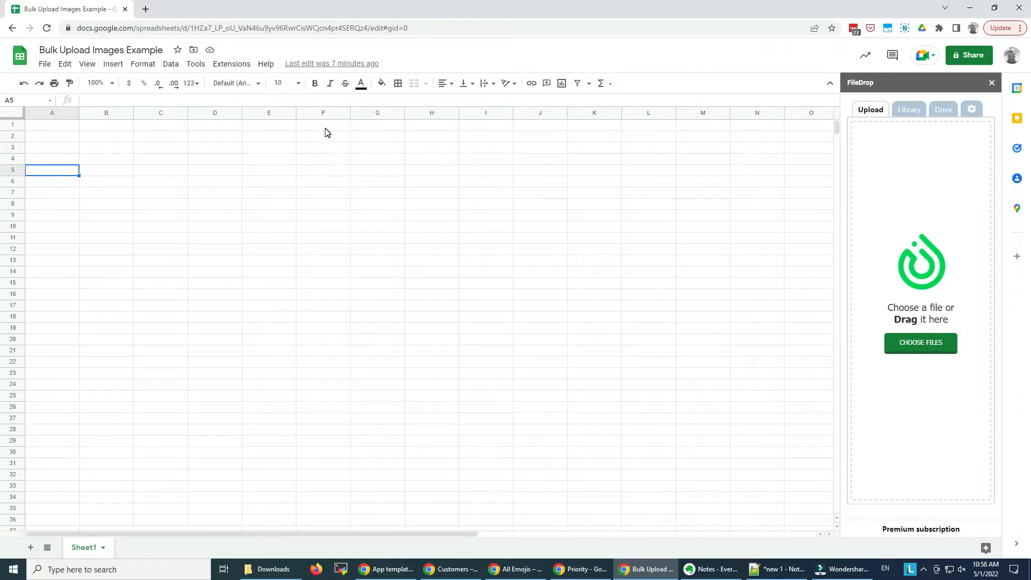
- Make cell F3 the active cell where uploaded file links will start
click(323, 146)
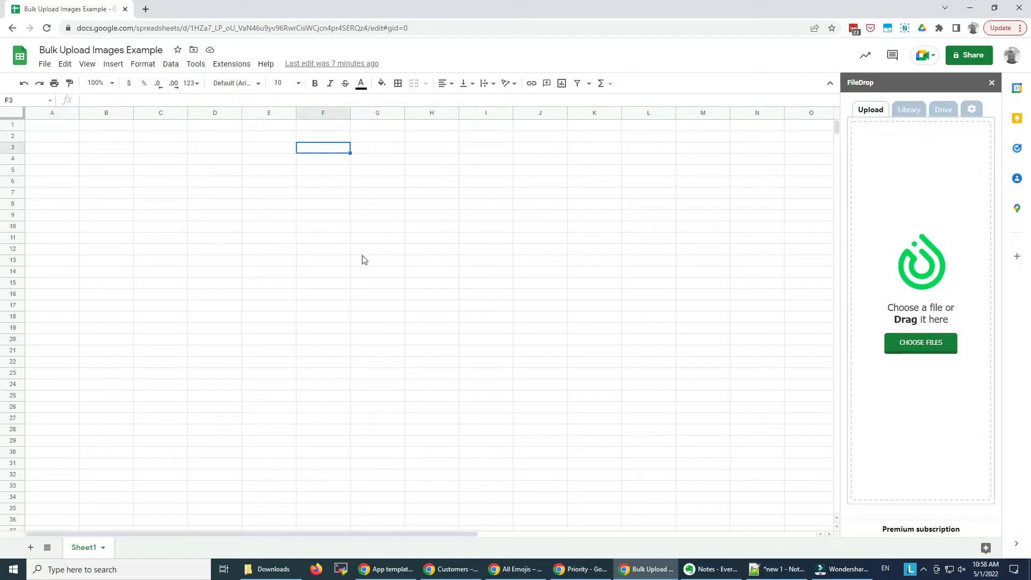
mouse_move(326, 145)
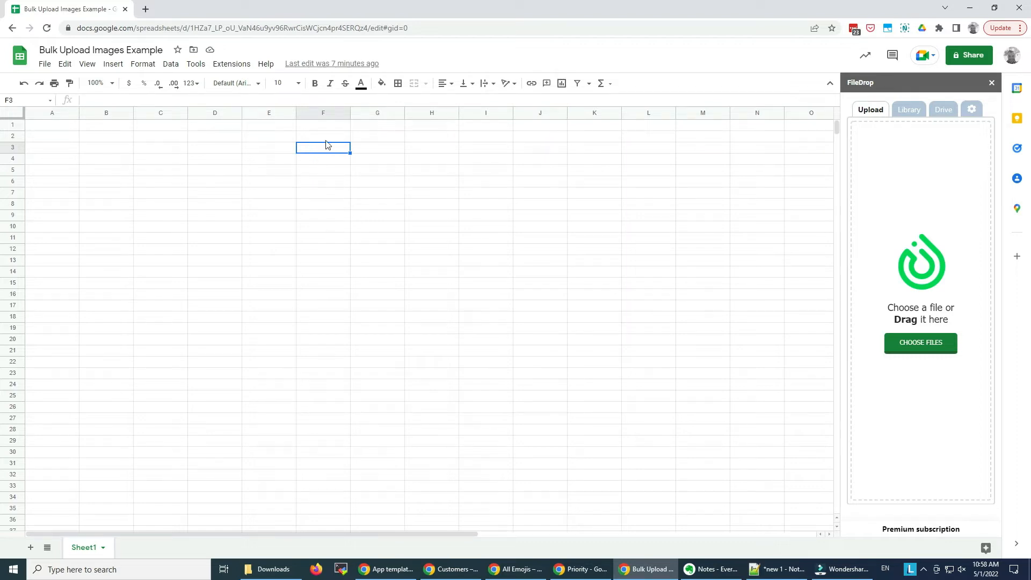
mouse_move(333, 204)
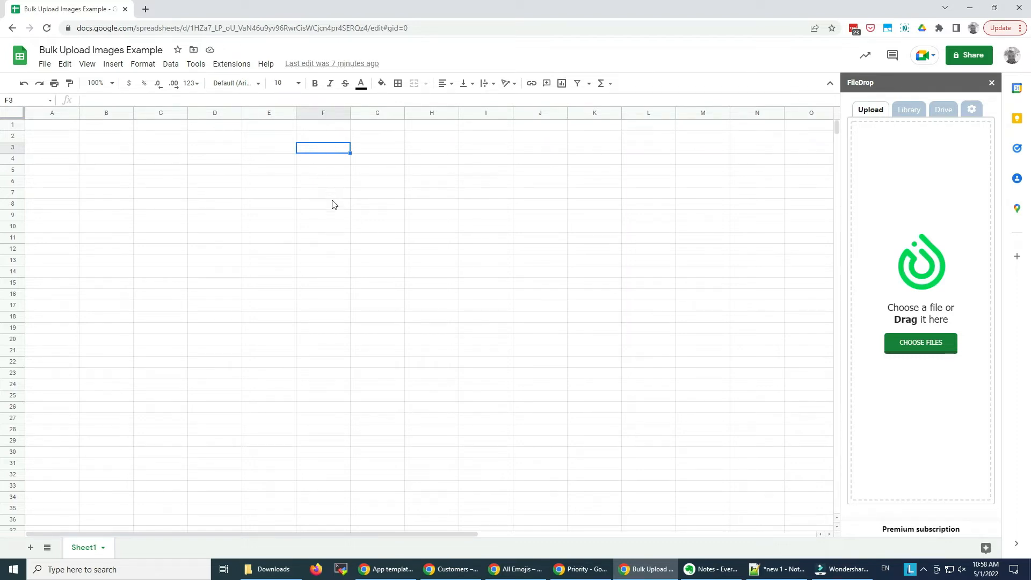
mouse_move(322, 207)
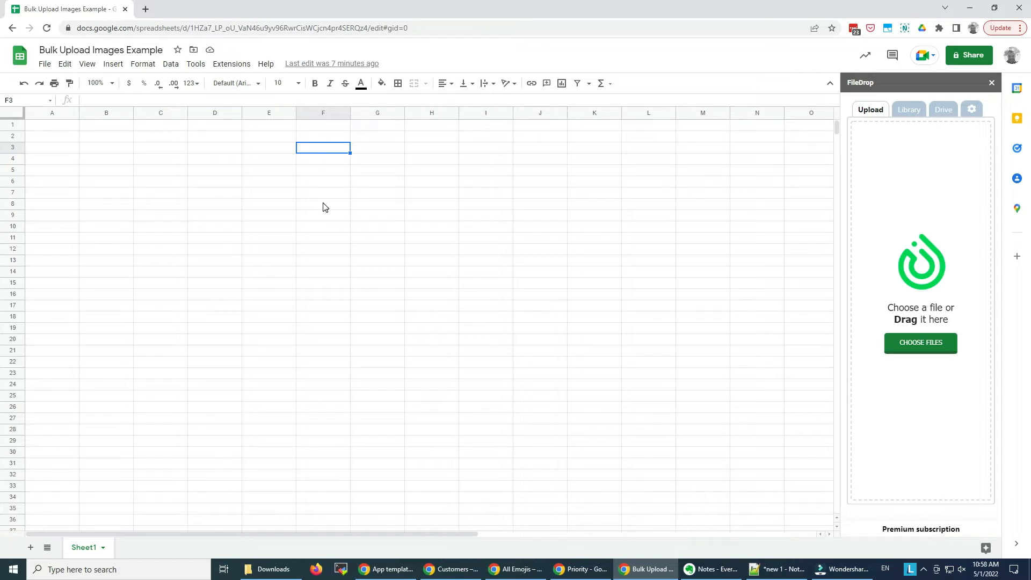
mouse_move(915, 216)
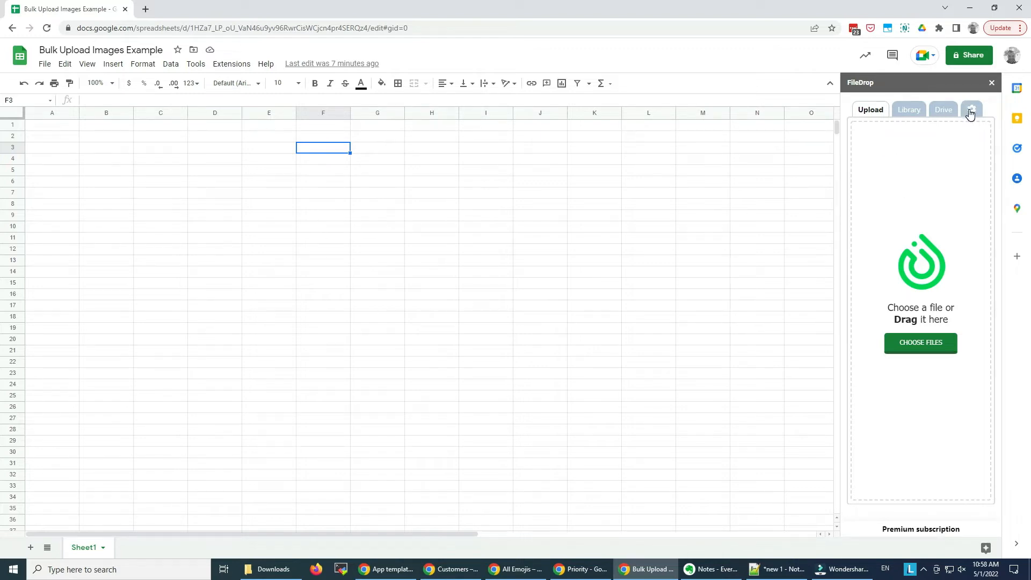
- Set FileDrop's image option to 'Don't add image' and return to the Upload panel
click(971, 109)
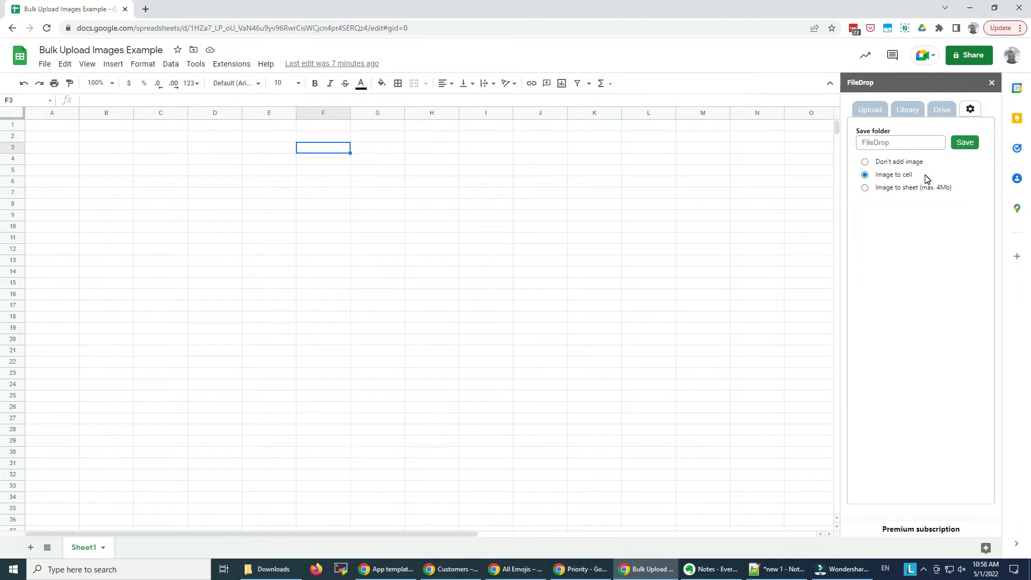
mouse_move(908, 199)
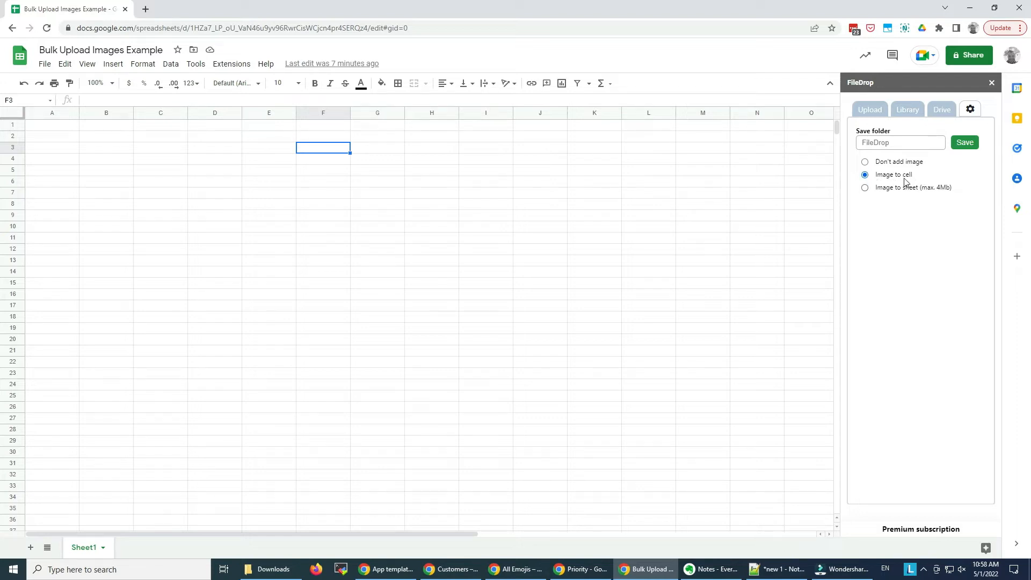
click(865, 162)
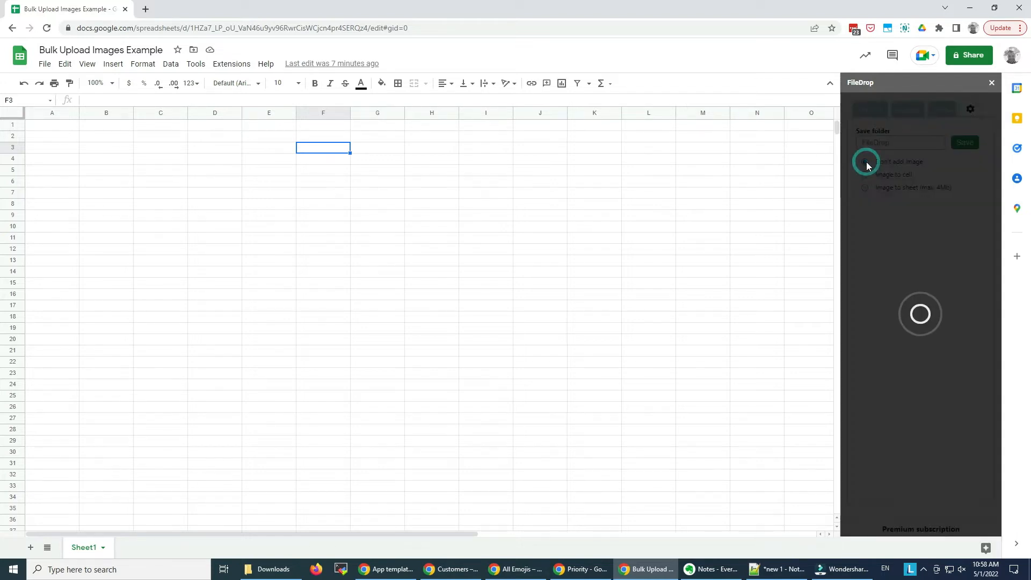
click(865, 162)
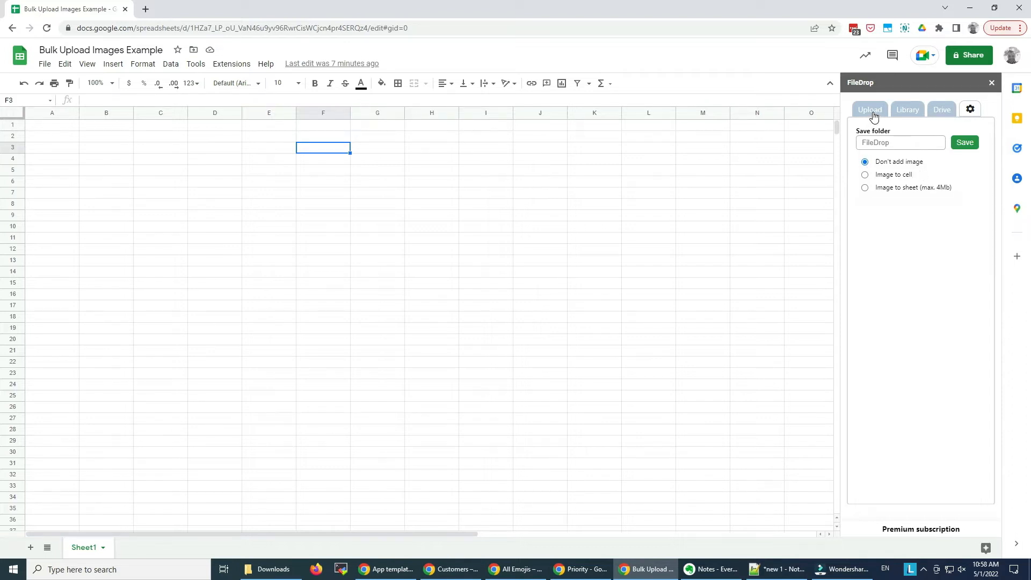
click(870, 109)
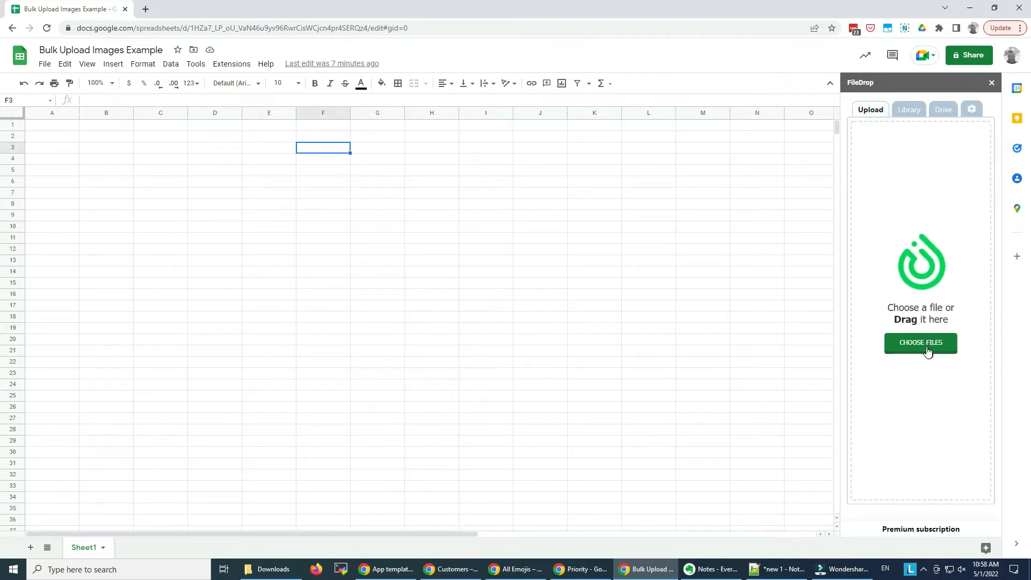
- Select the first five product photos with a Shift-click range and submit them to FileDrop
click(920, 343)
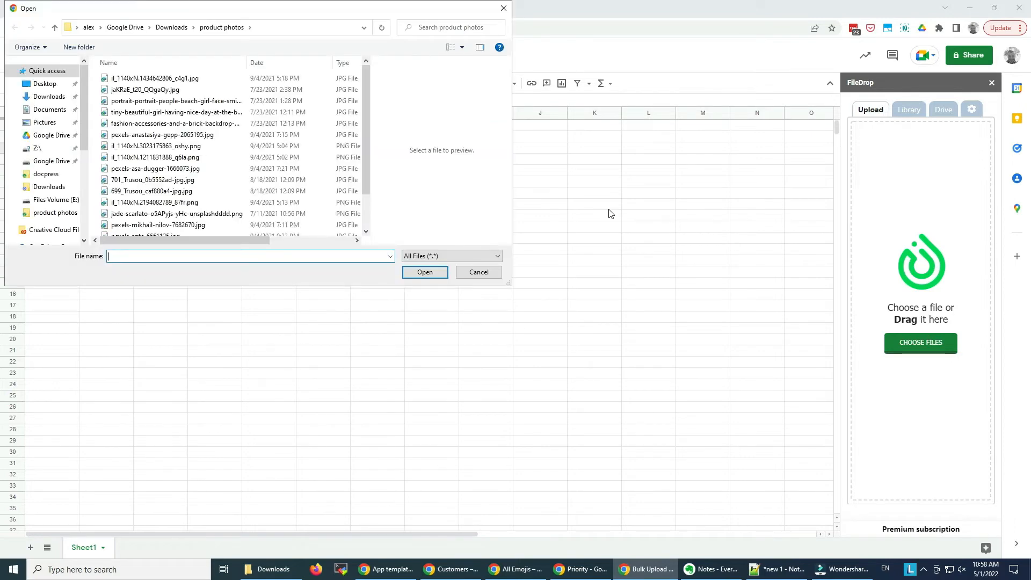
click(158, 77)
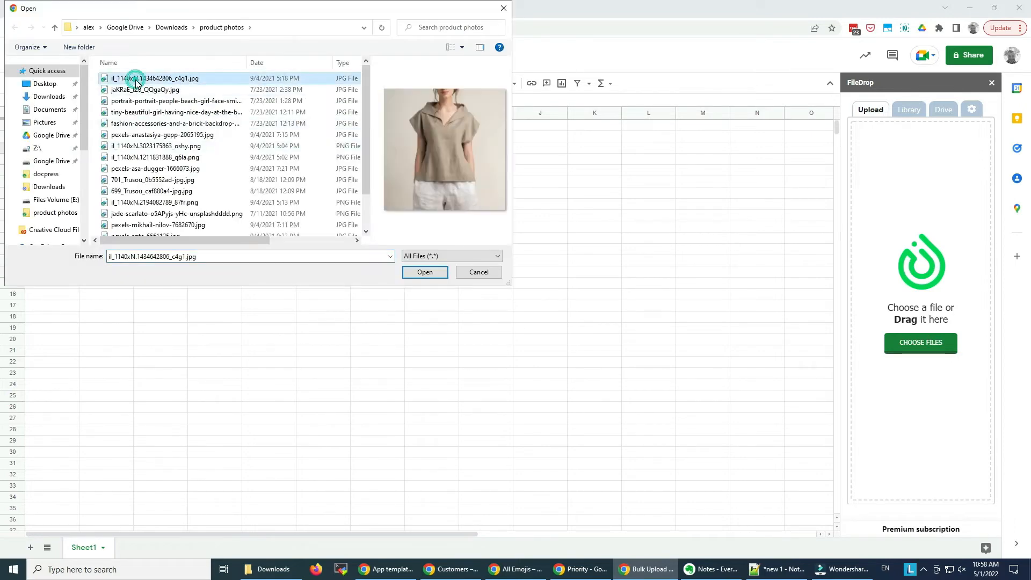
mouse_move(174, 134)
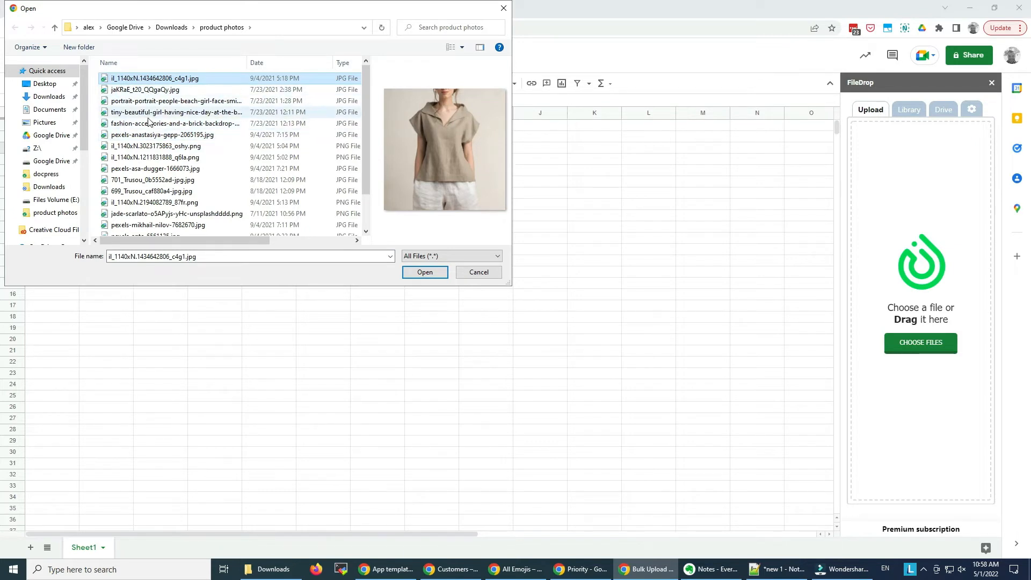
click(174, 123)
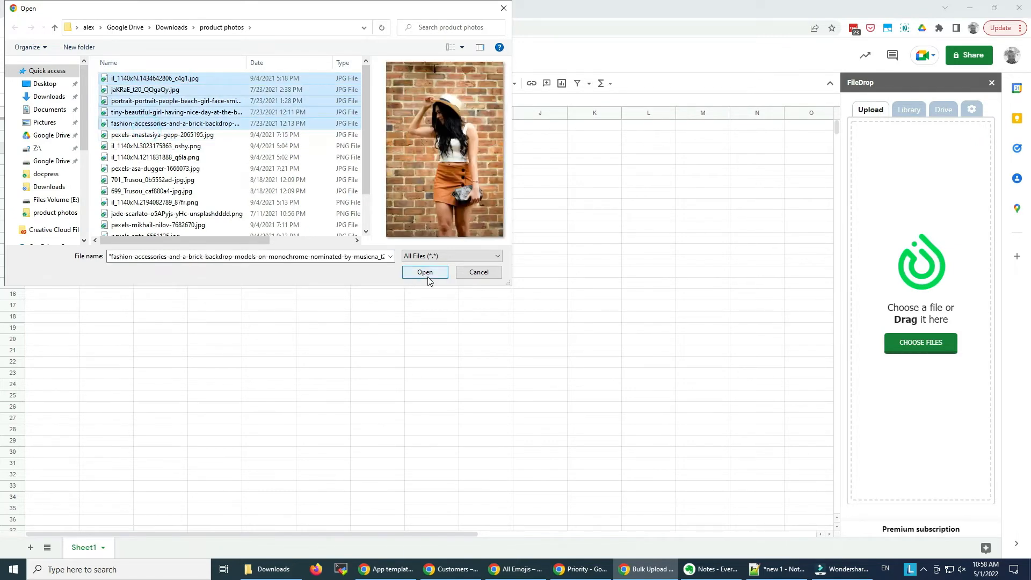
click(424, 273)
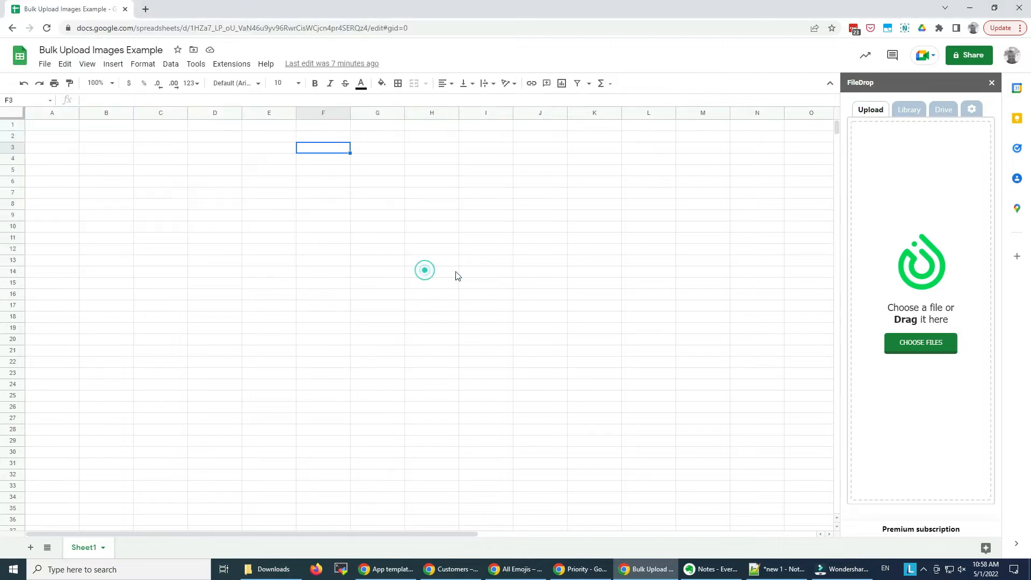
- Let the five photo links fill F3:F7, then copy the first photo's link
click(921, 343)
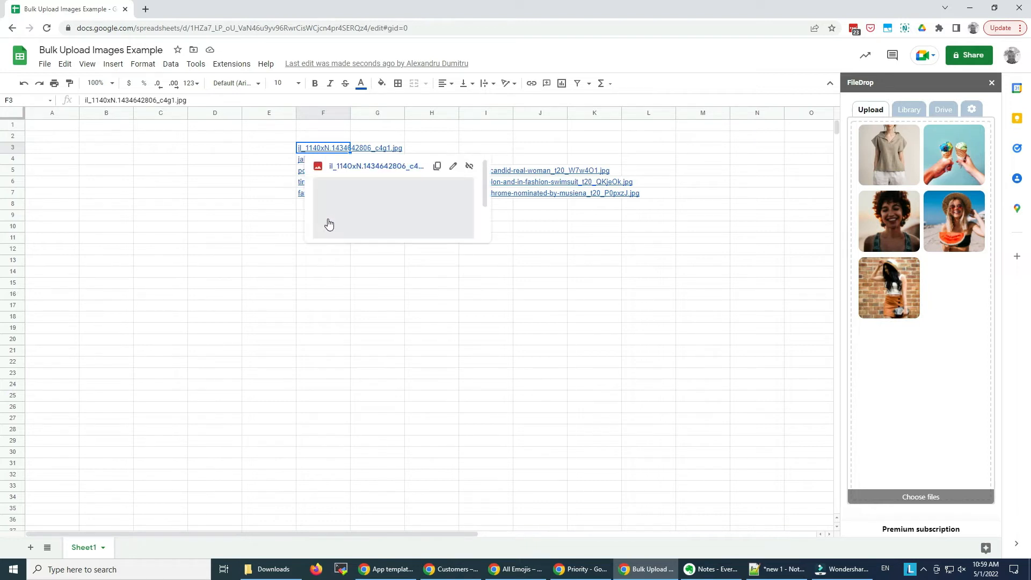
click(253, 182)
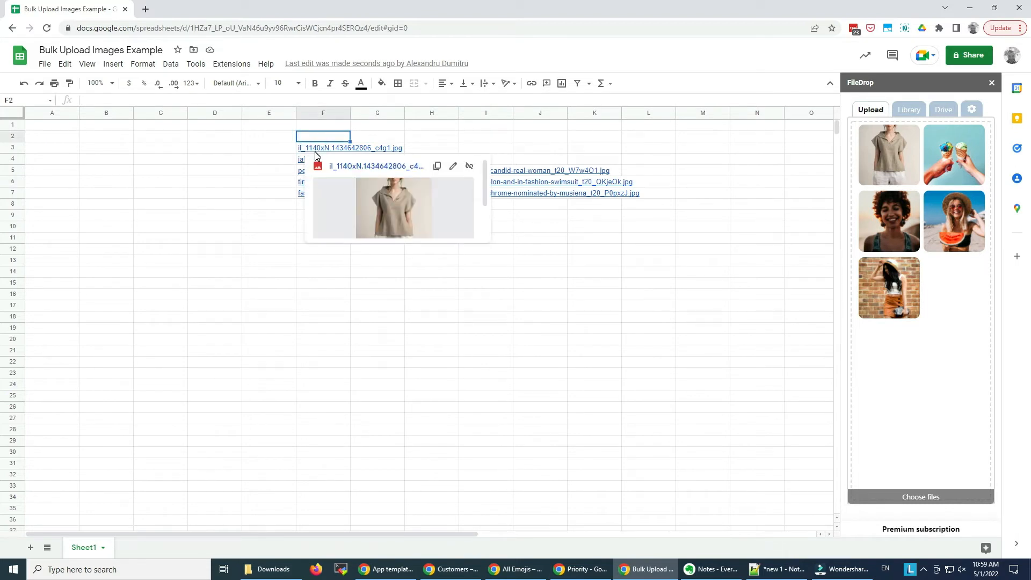
mouse_move(312, 152)
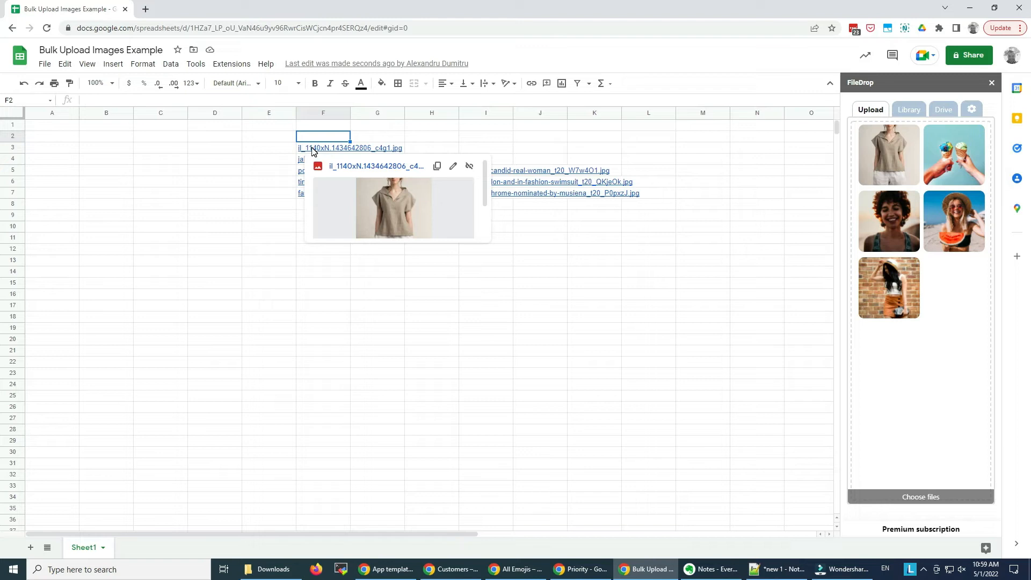
mouse_move(438, 166)
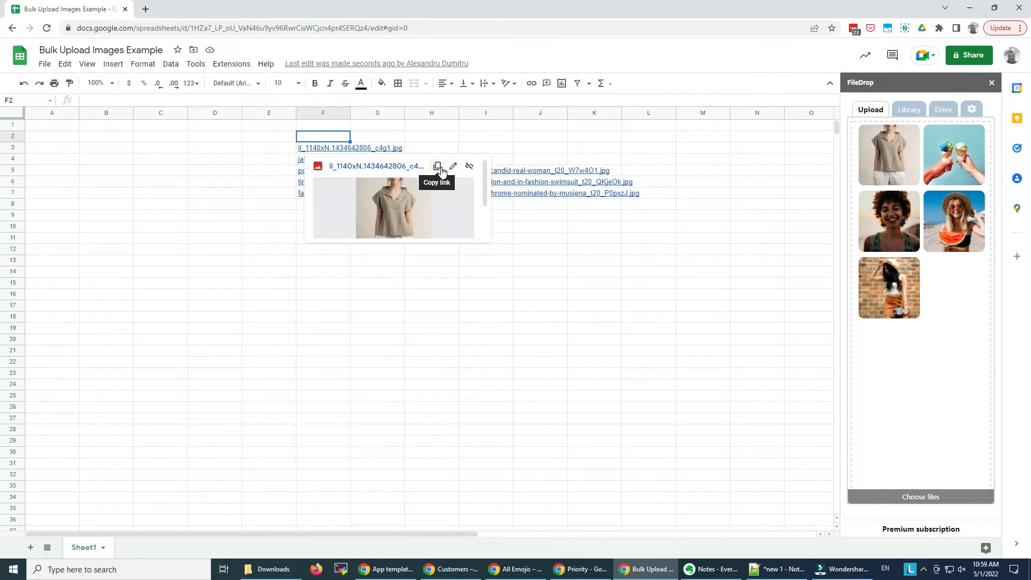
click(437, 166)
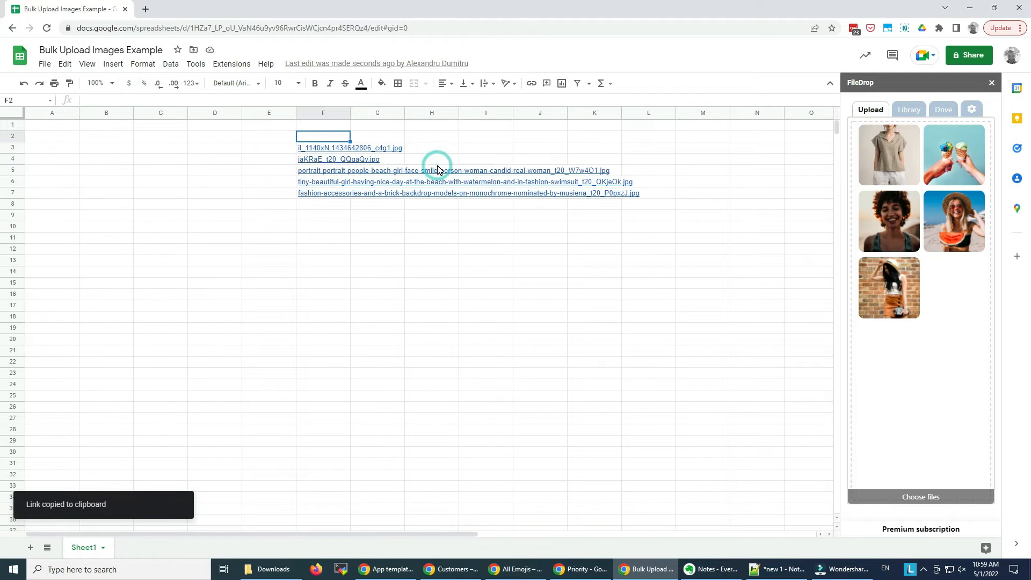
mouse_move(434, 275)
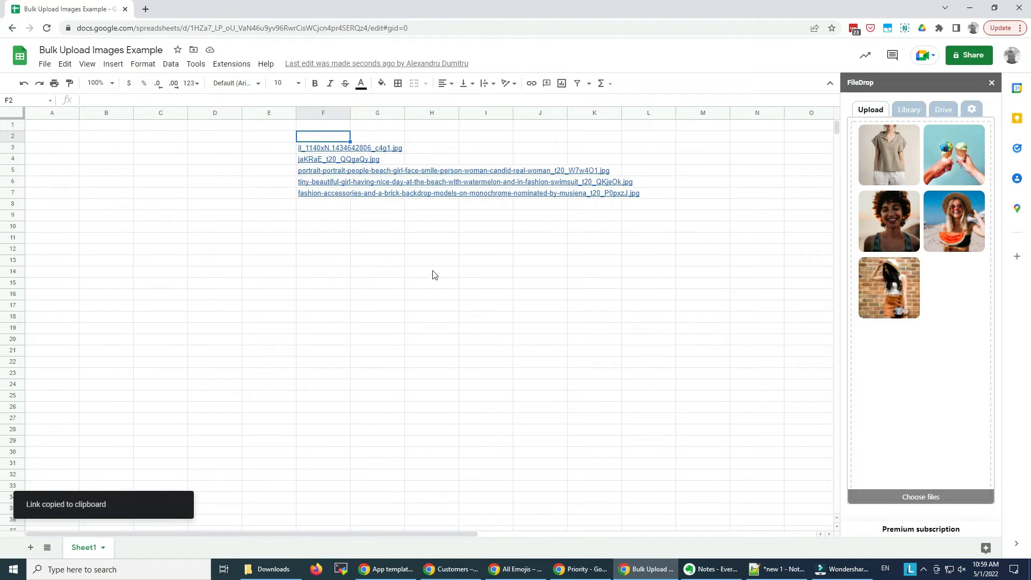
mouse_move(888, 288)
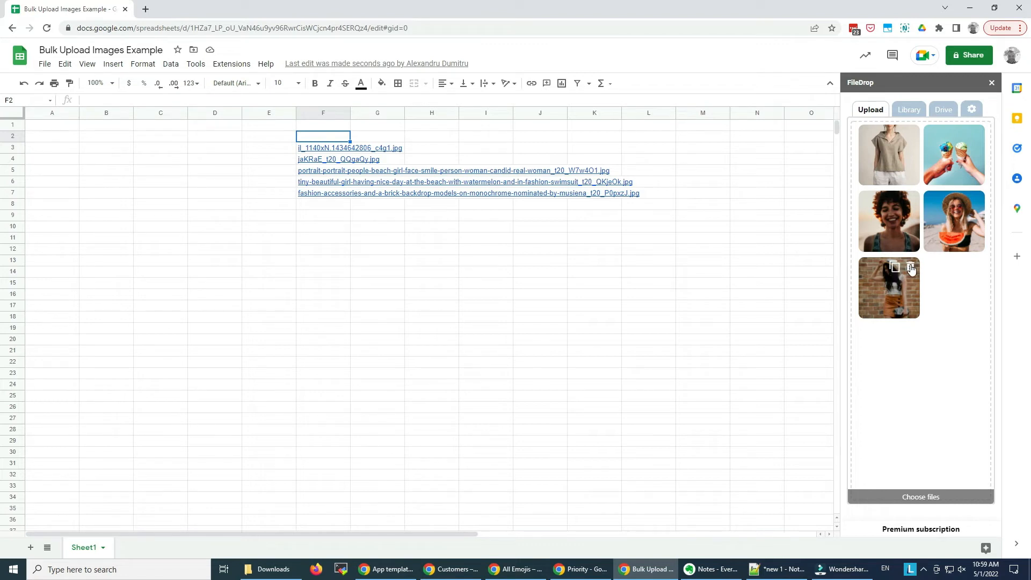
- Delete the fifth fashion-accessories photo from FileDrop, leaving four links, and select F11
click(911, 266)
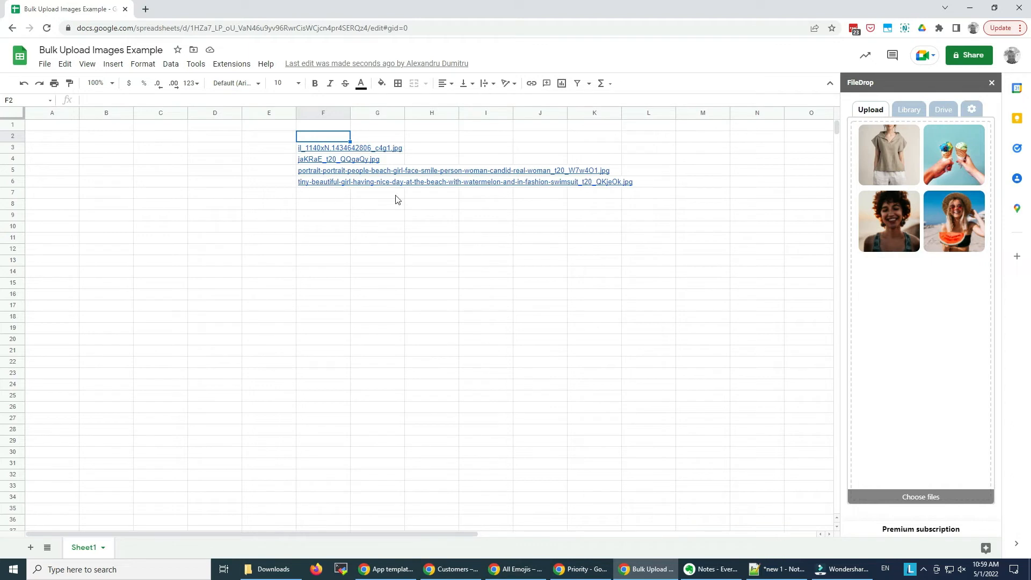
mouse_move(366, 204)
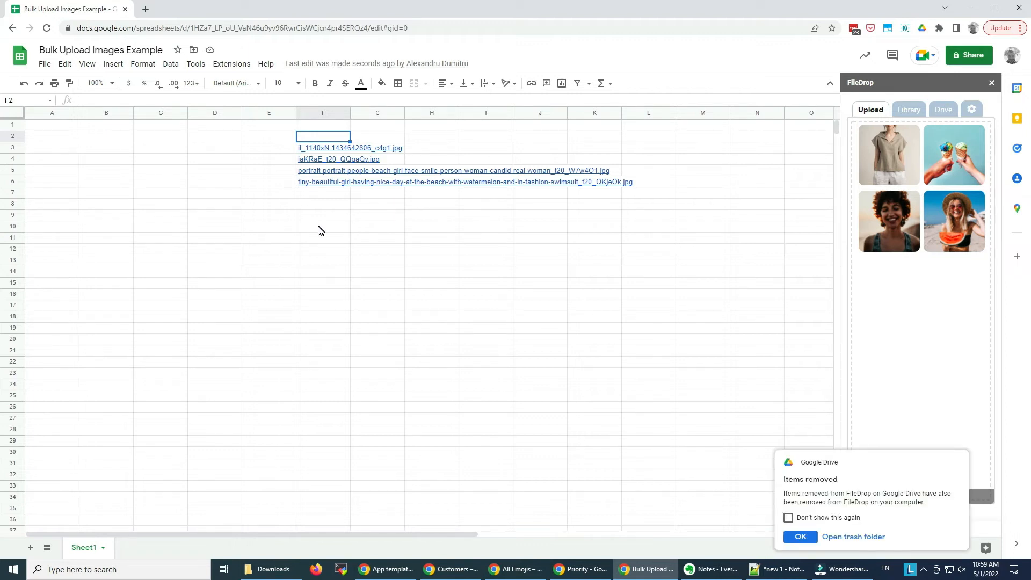
click(322, 214)
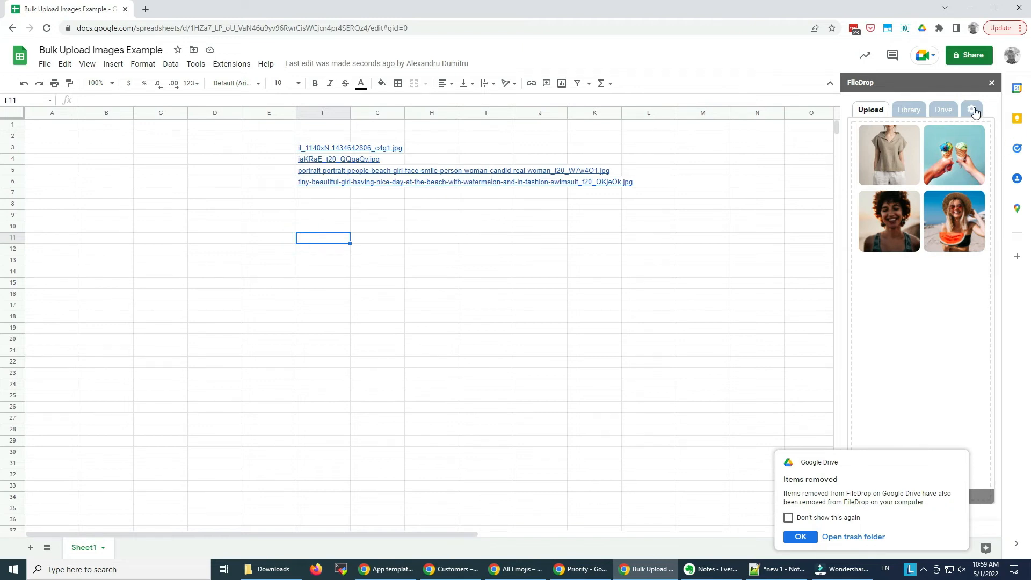
- Switch FileDrop's image option to 'Image to cell' and return to the Upload panel
click(972, 109)
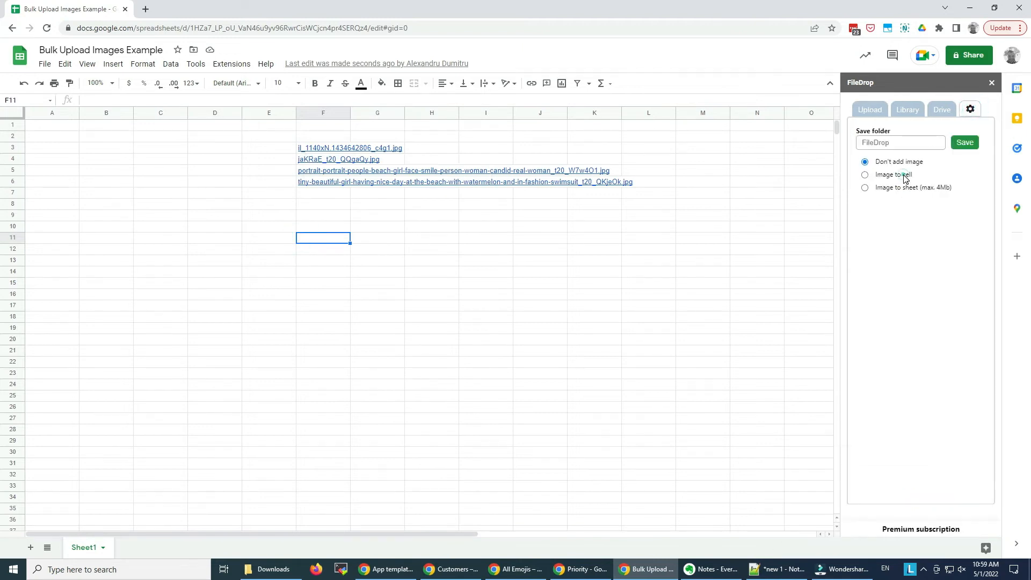
click(865, 174)
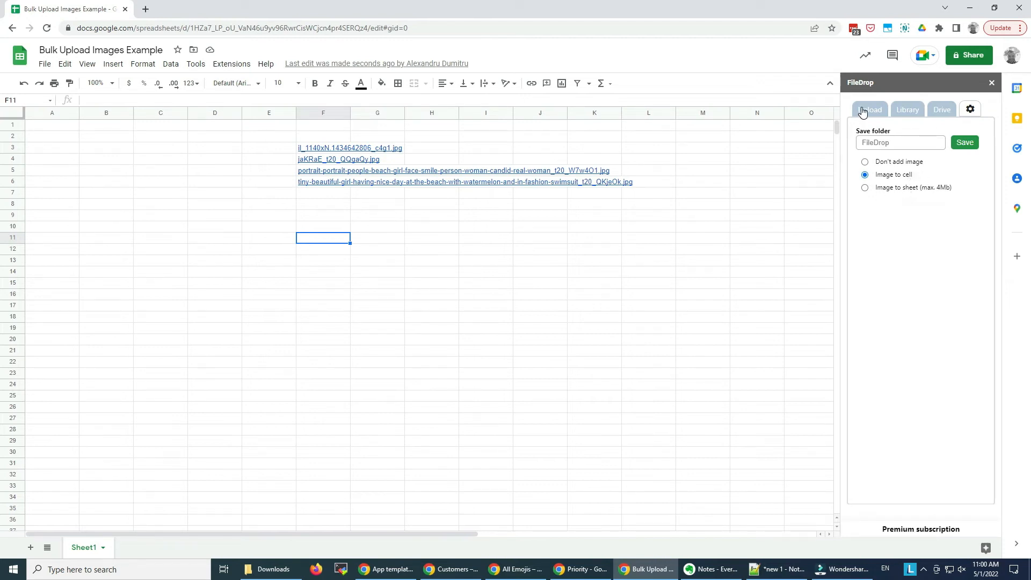
click(870, 109)
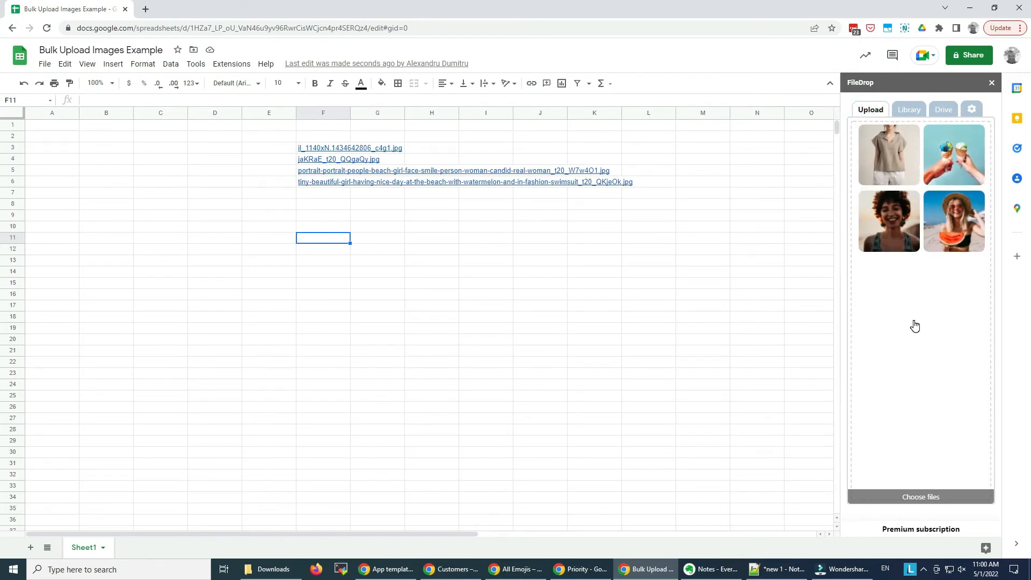
- Pick six product photos in the Open dialog and upload them as images into F11:F16
click(921, 496)
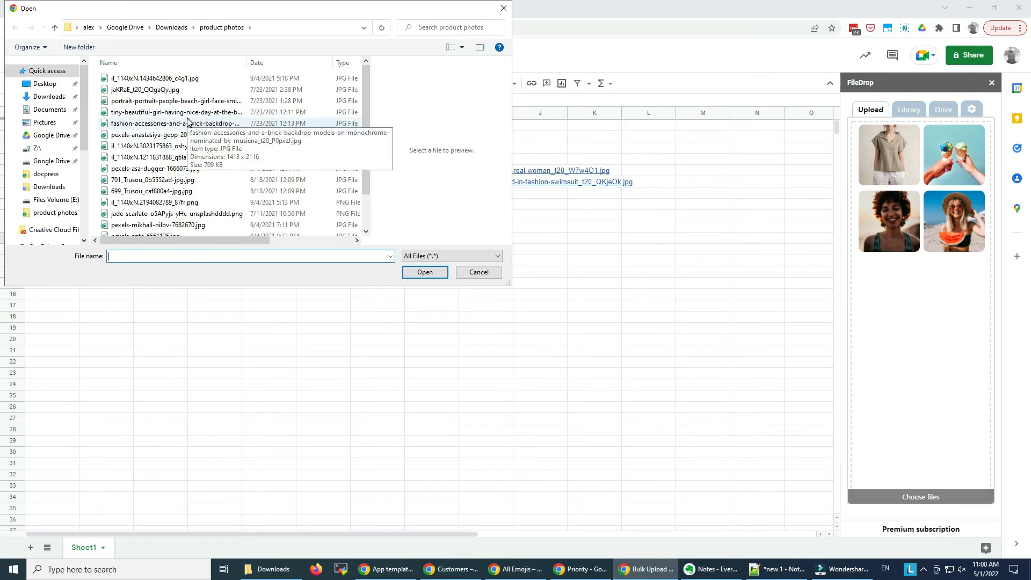
click(154, 168)
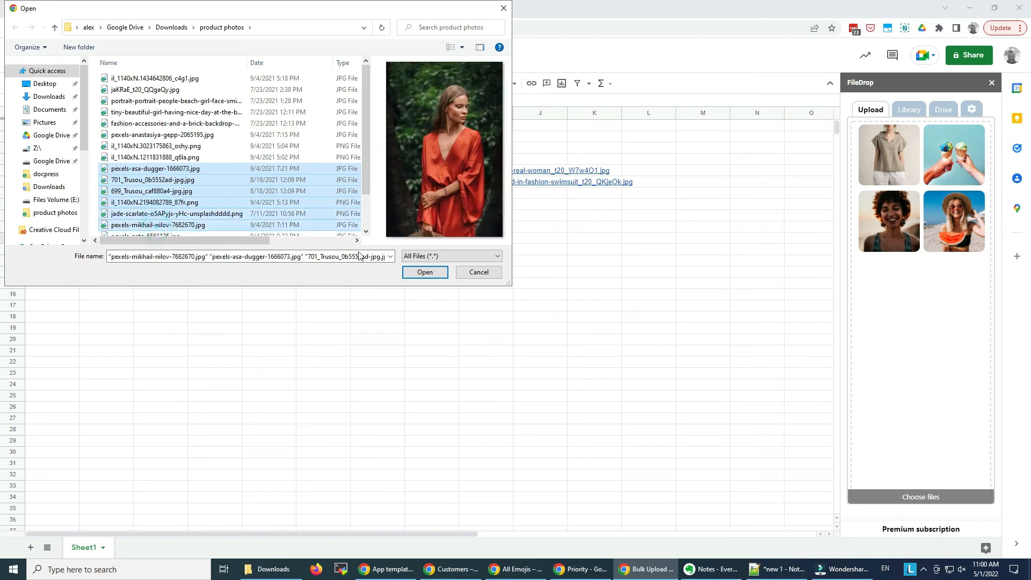
click(425, 272)
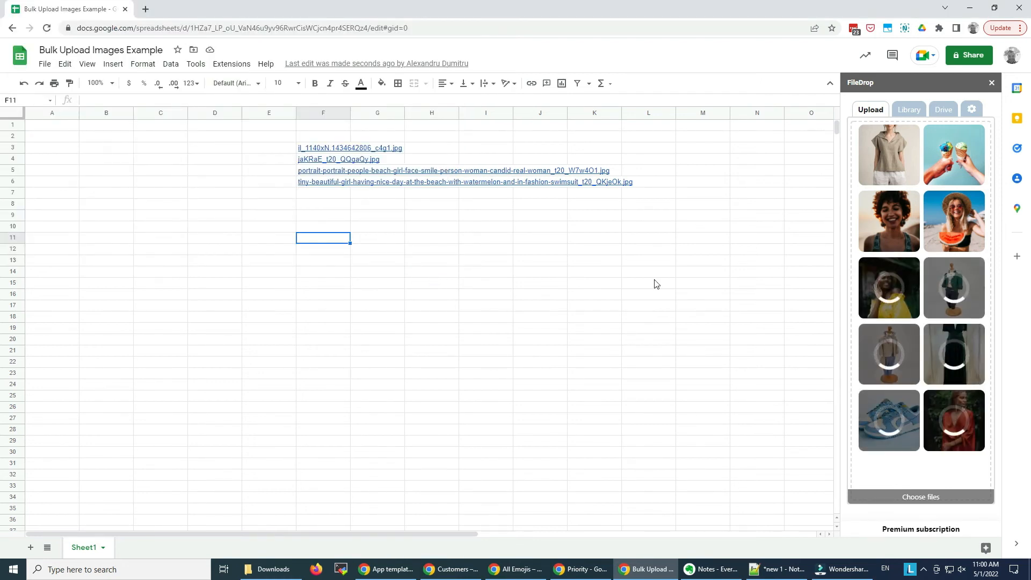
mouse_move(483, 290)
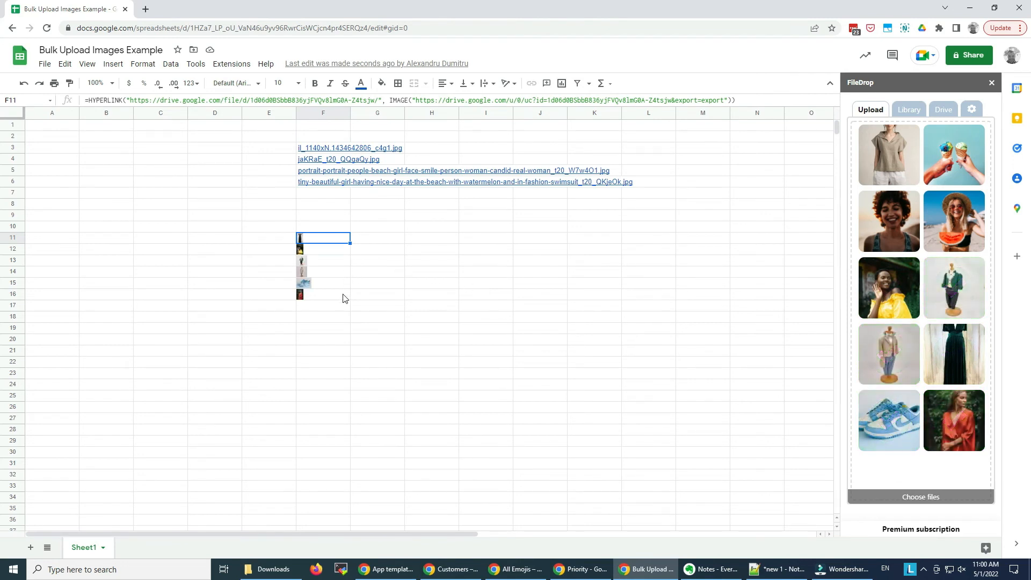
- Widen column F so the mannequin photo shows larger, then browse FileDrop's Library and Drive tabs
click(322, 258)
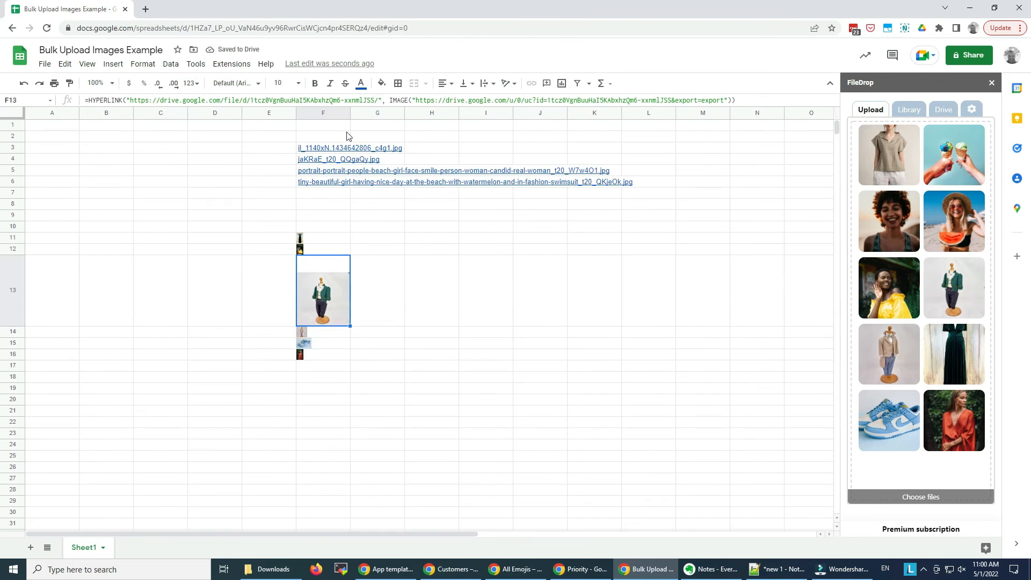
drag(350, 112, 426, 112)
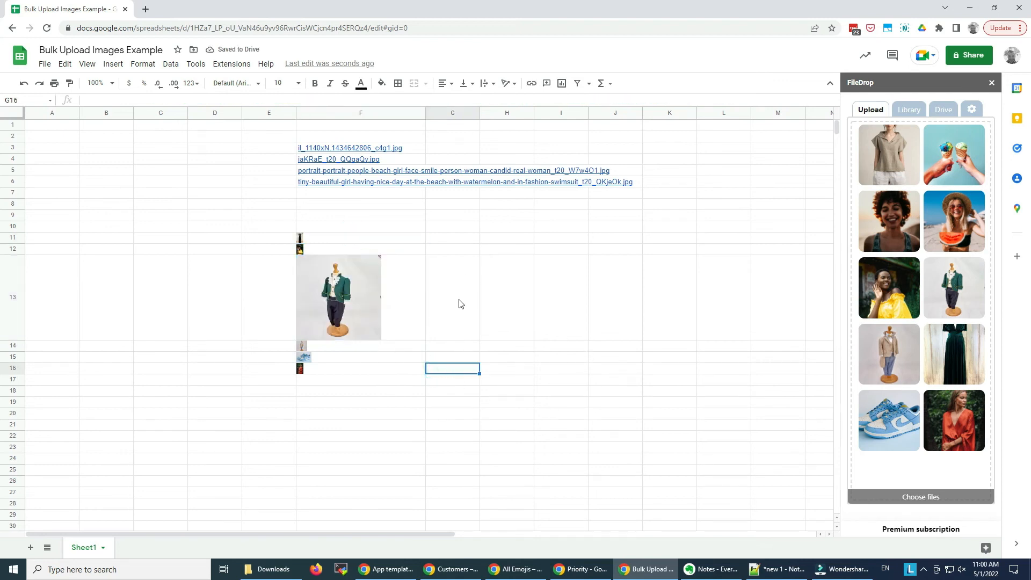
click(908, 109)
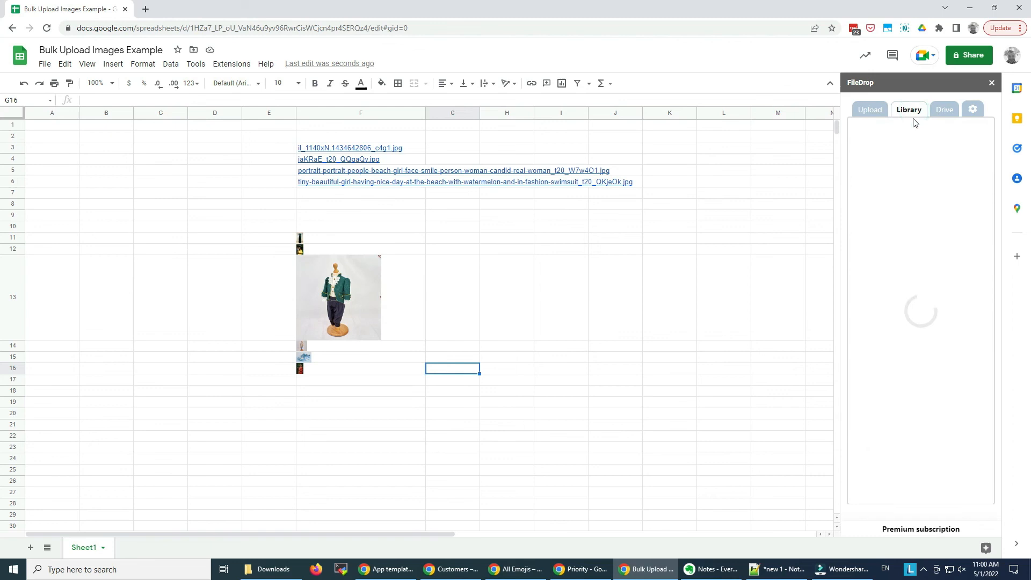
click(908, 109)
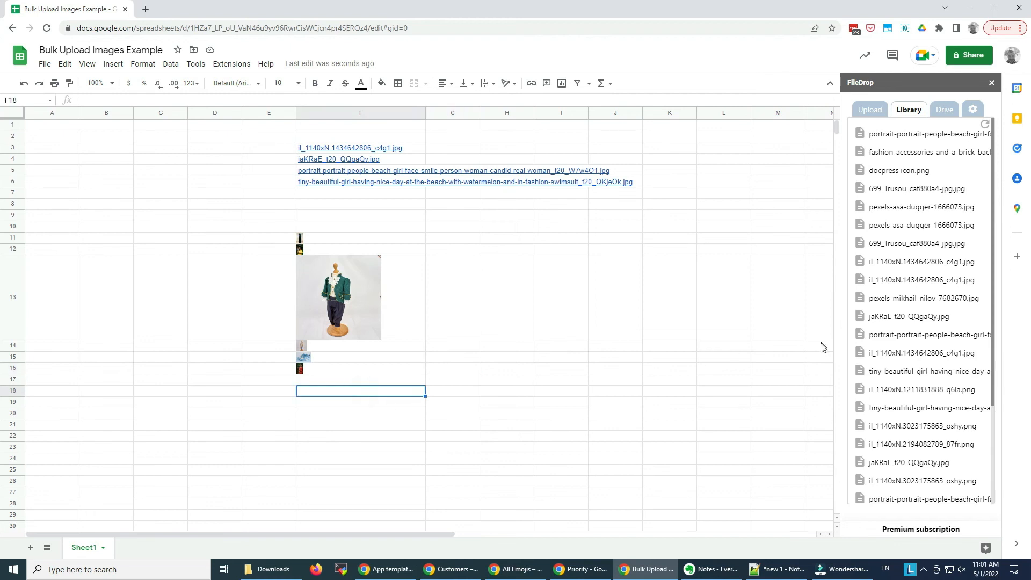
click(944, 109)
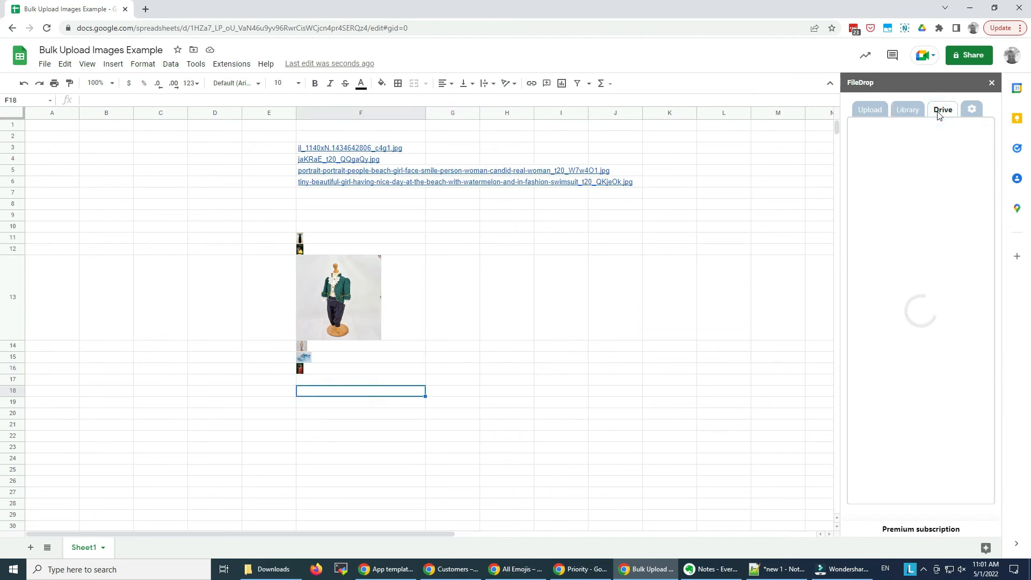
mouse_move(907, 273)
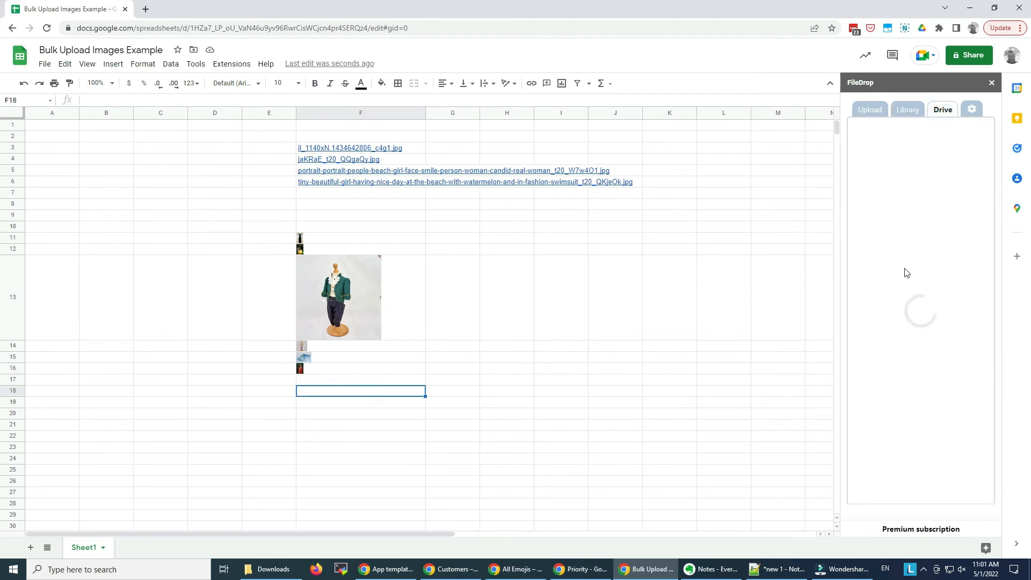
mouse_move(858, 234)
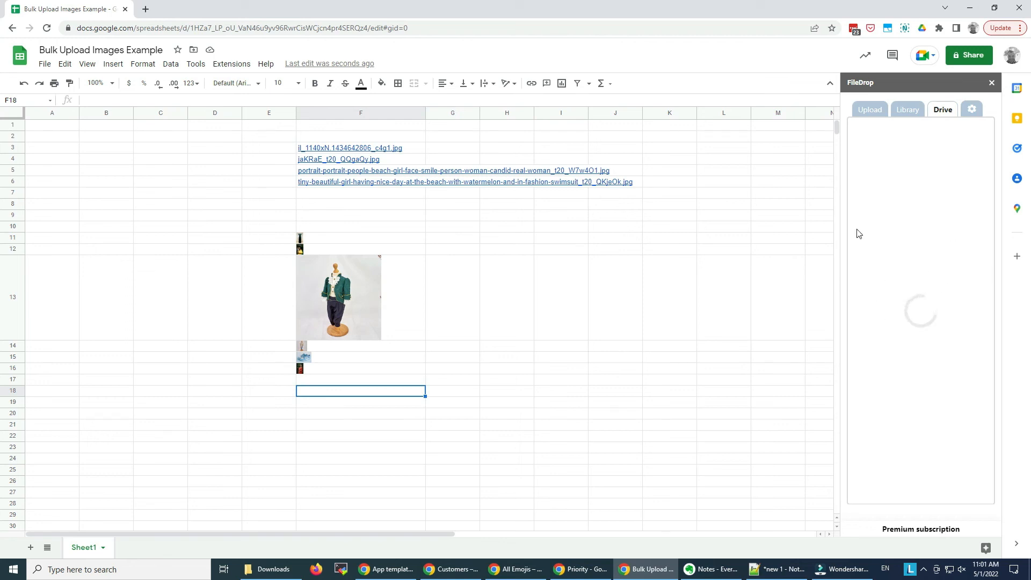
mouse_move(958, 205)
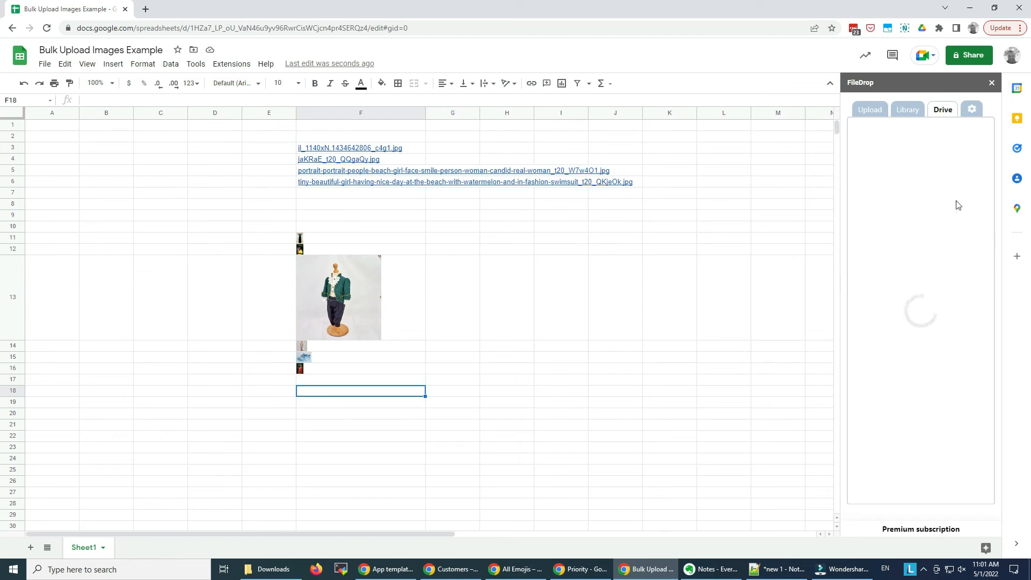
mouse_move(933, 260)
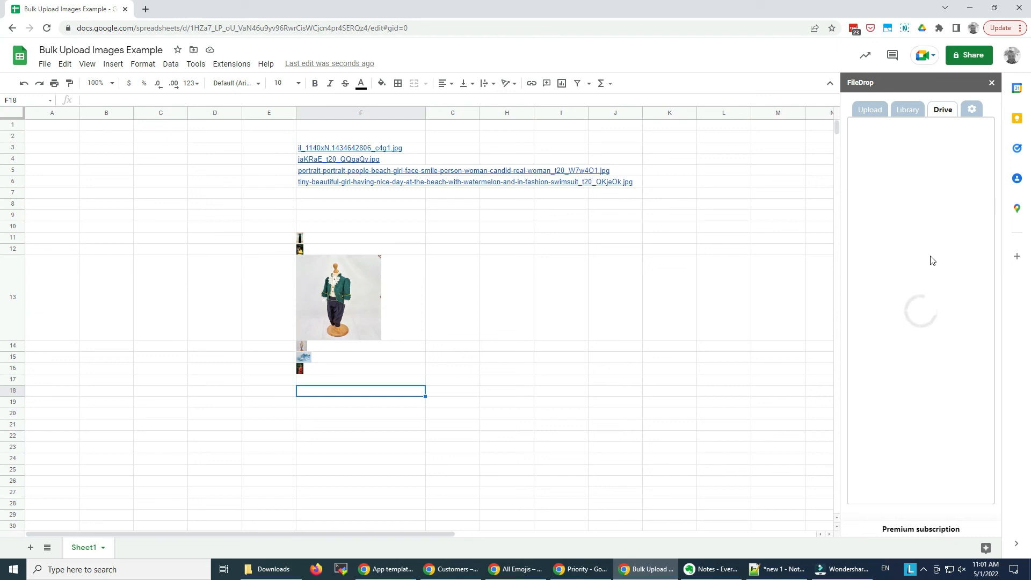
mouse_move(928, 273)
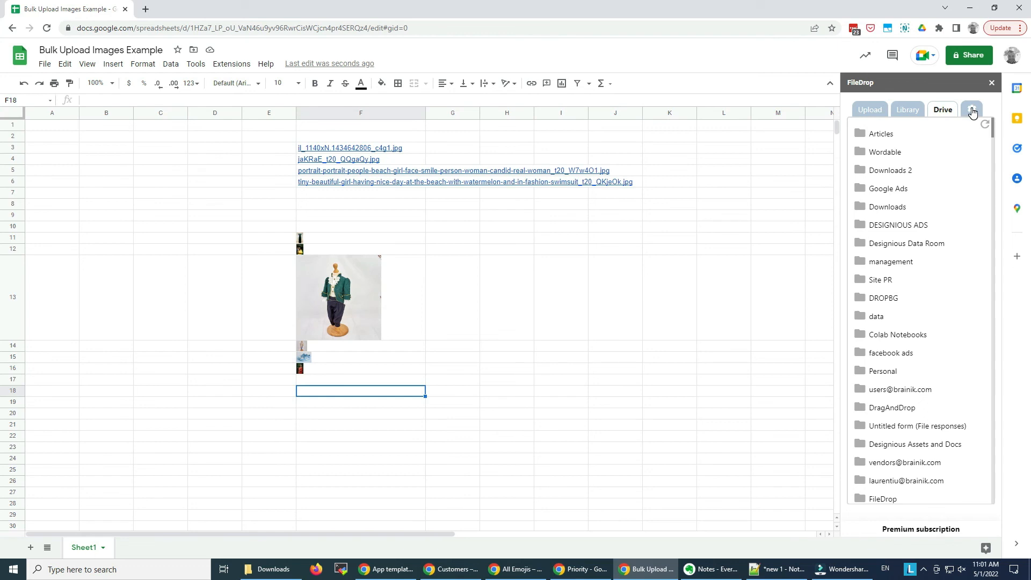
mouse_move(972, 113)
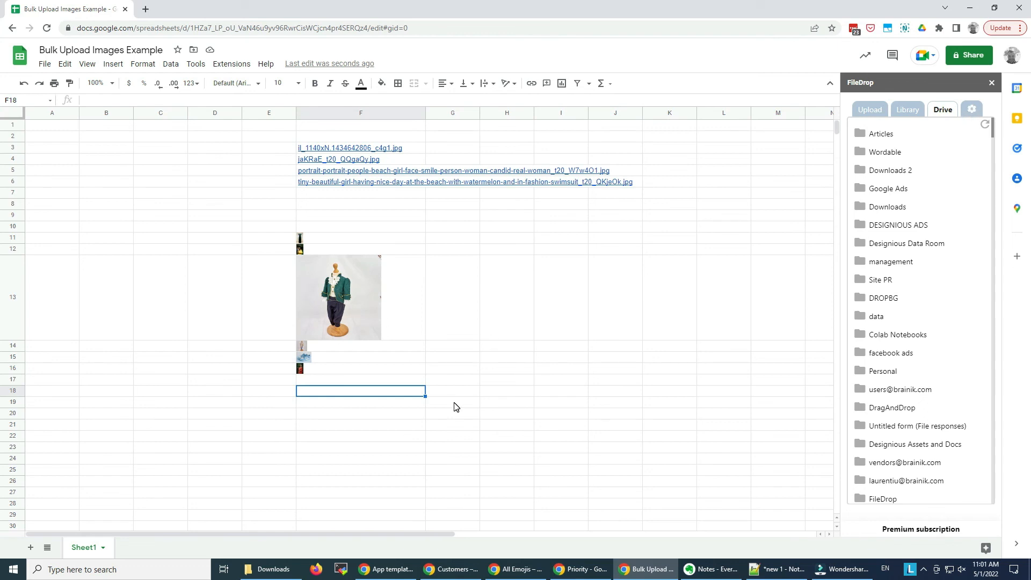
mouse_move(421, 387)
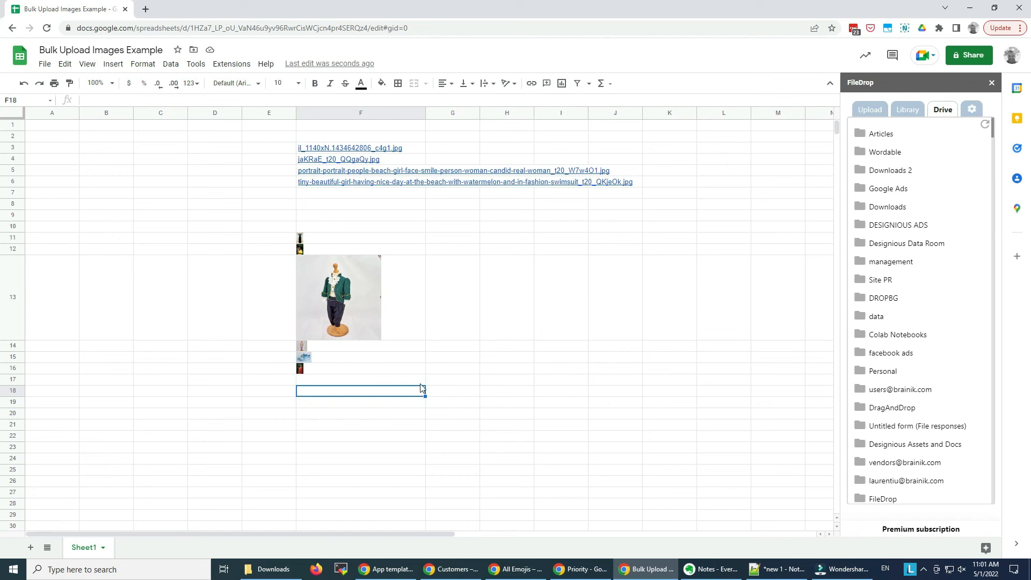